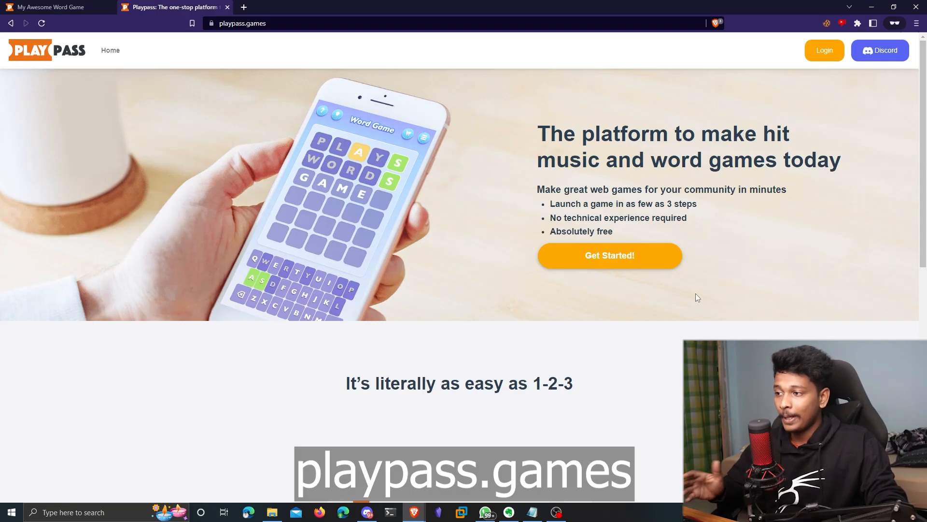
mouse_move(689, 286)
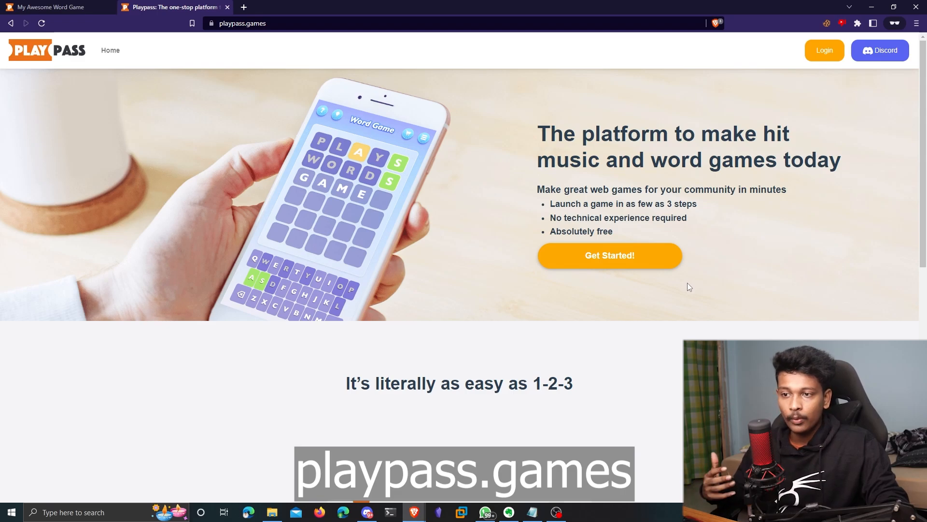
mouse_move(682, 287)
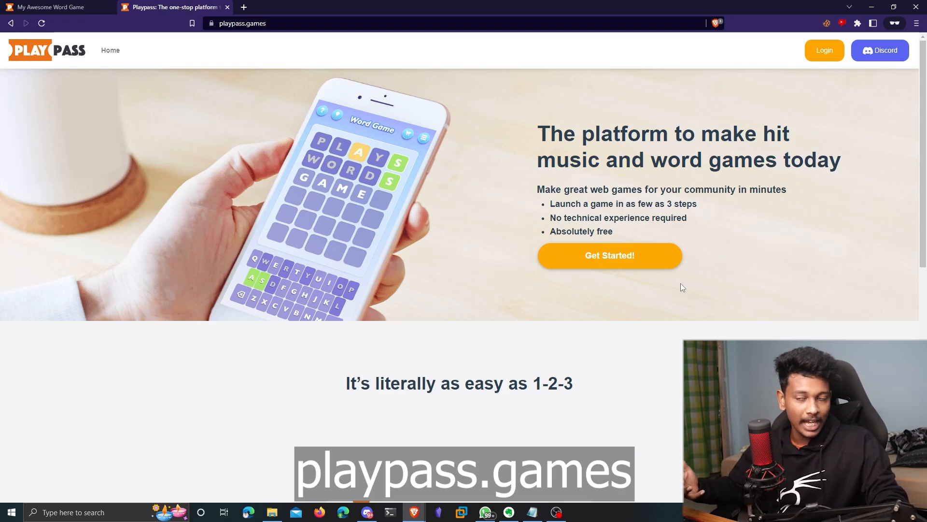
mouse_move(342, 35)
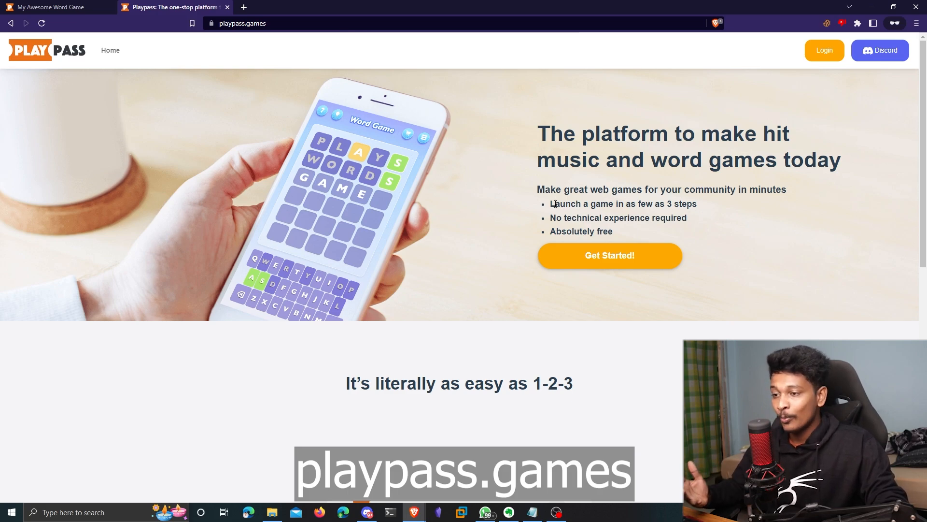
- Go to My Awesome Word Game and continue past the welcome message to the empty six-row grid
left_click_drag(637, 204, 663, 204)
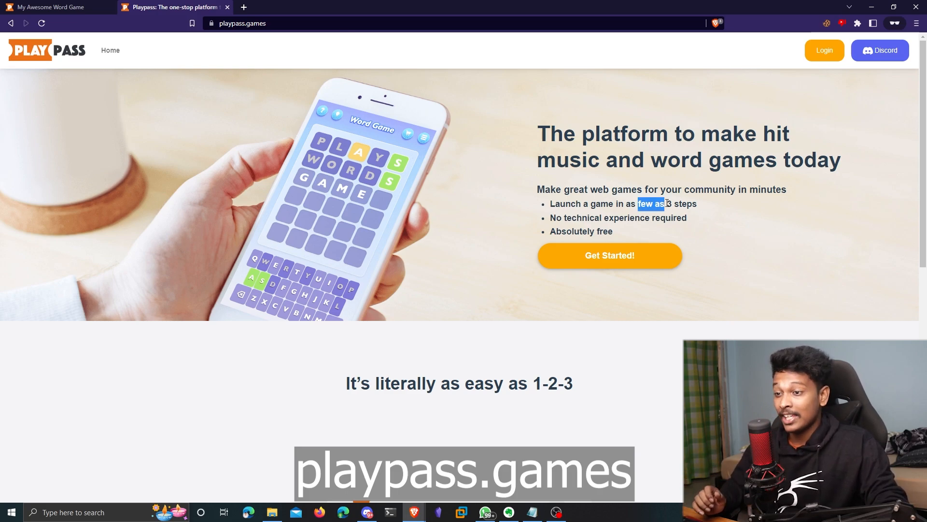
left_click_drag(638, 204, 698, 204)
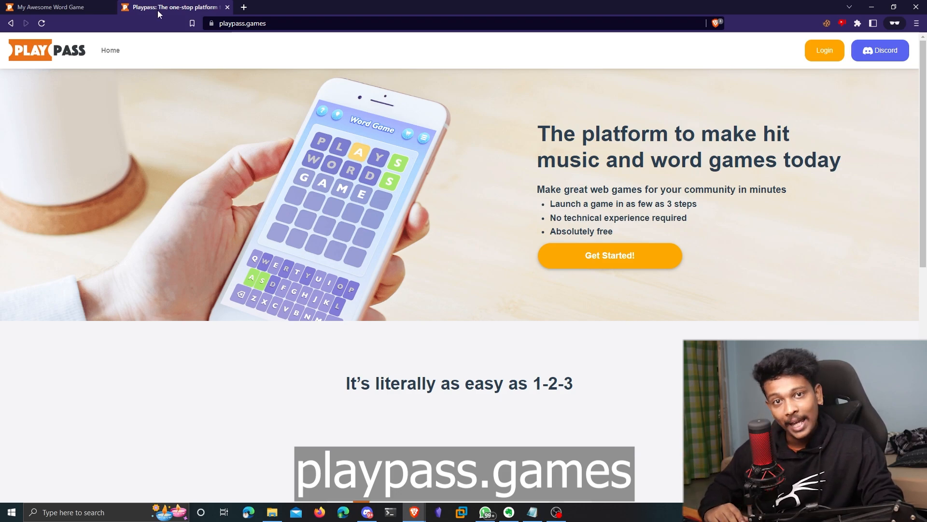
mouse_move(162, 14)
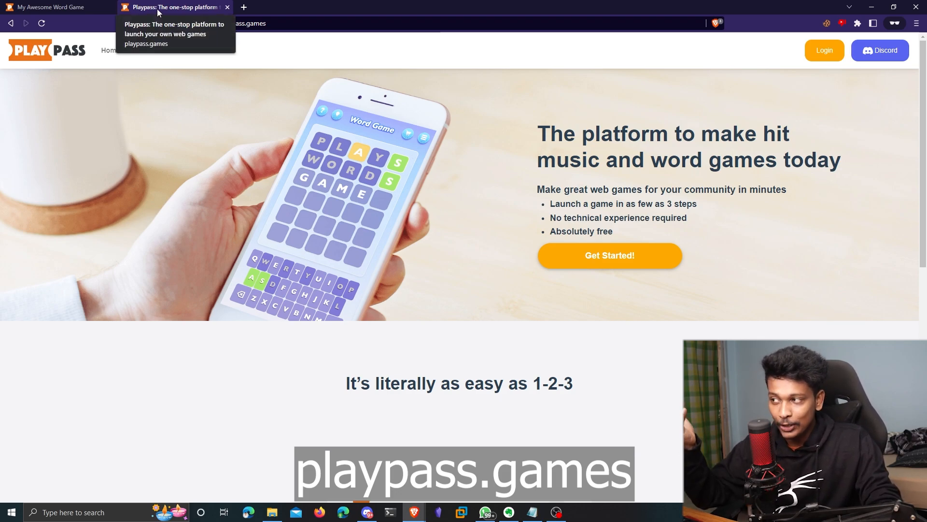
left_click(54, 5)
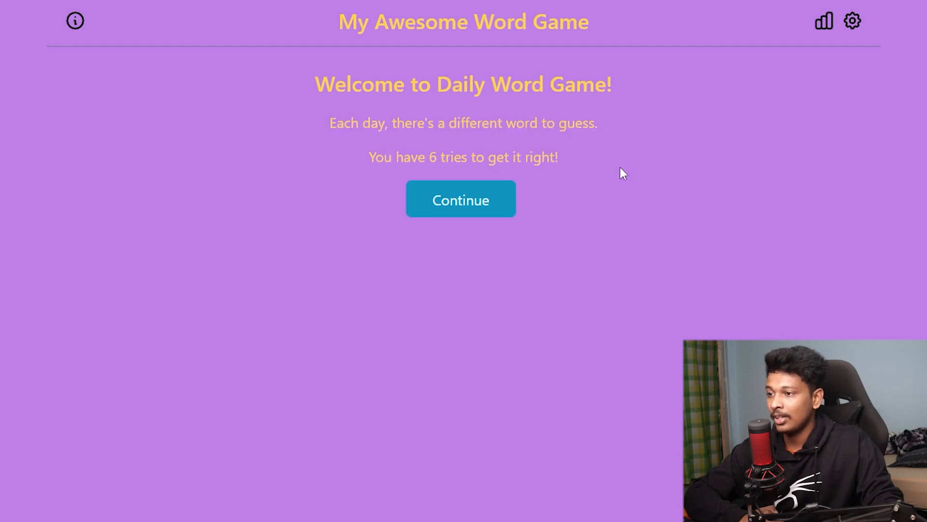
left_click(460, 199)
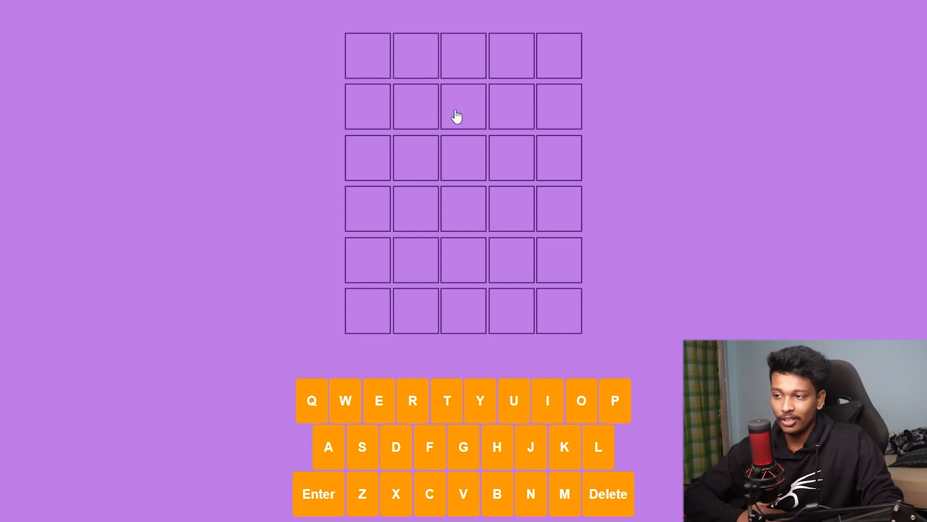
mouse_move(434, 107)
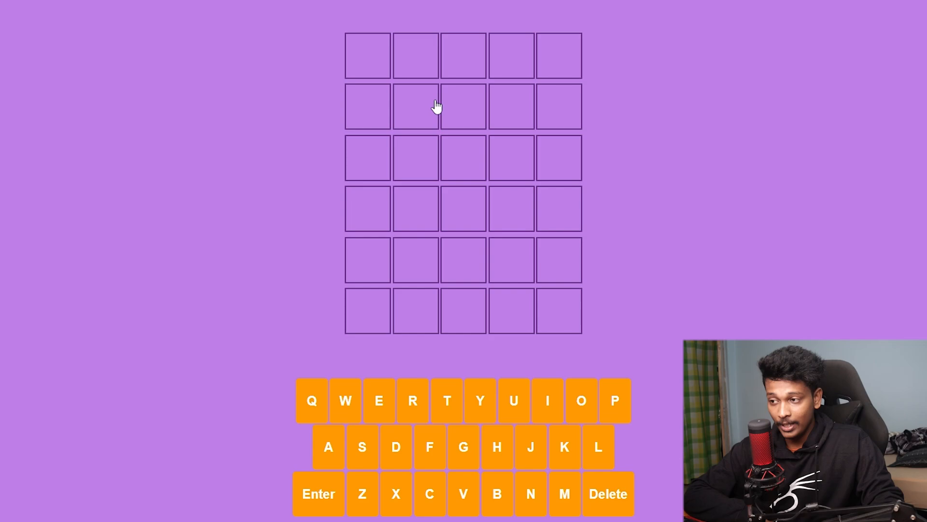
mouse_move(444, 114)
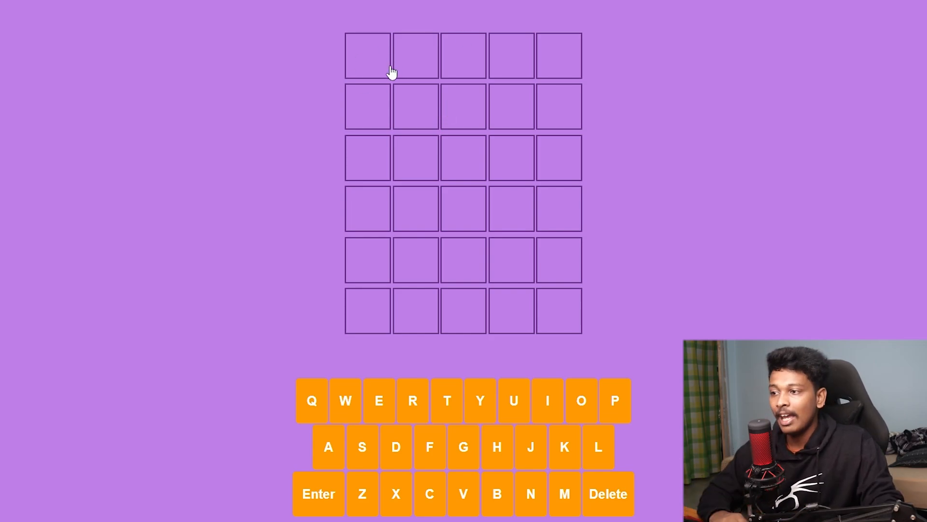
mouse_move(336, 119)
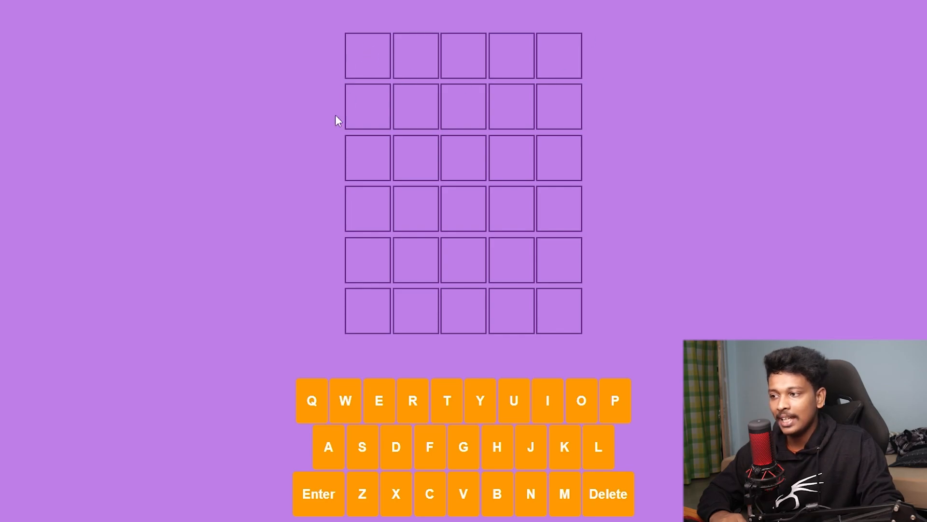
mouse_move(330, 147)
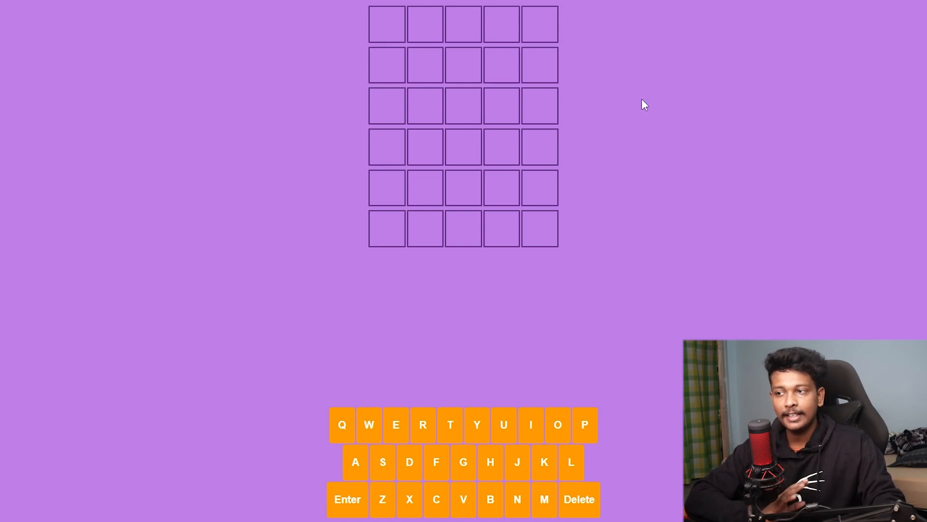
mouse_move(585, 266)
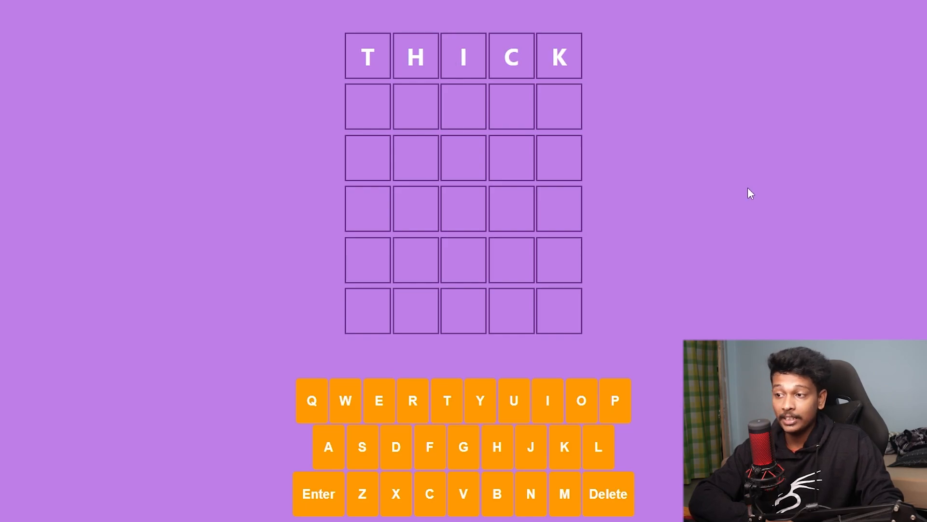
mouse_move(758, 199)
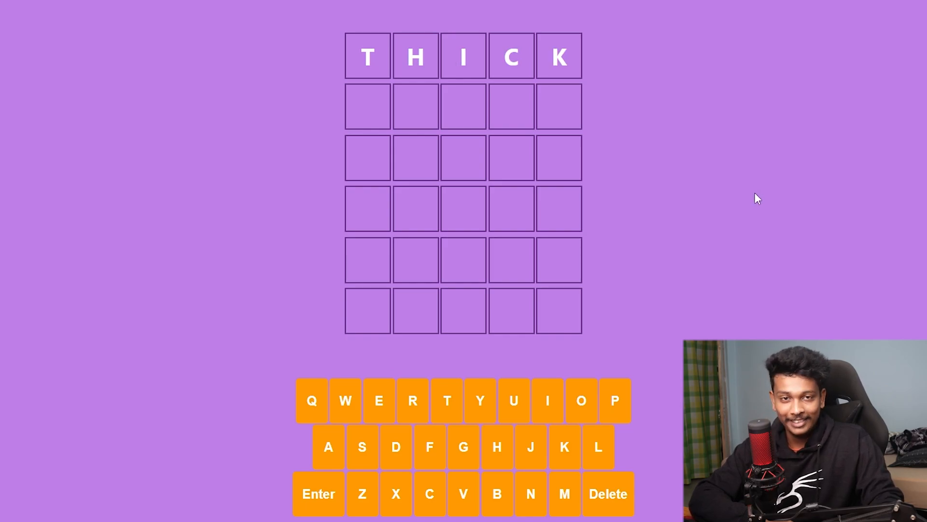
mouse_move(338, 491)
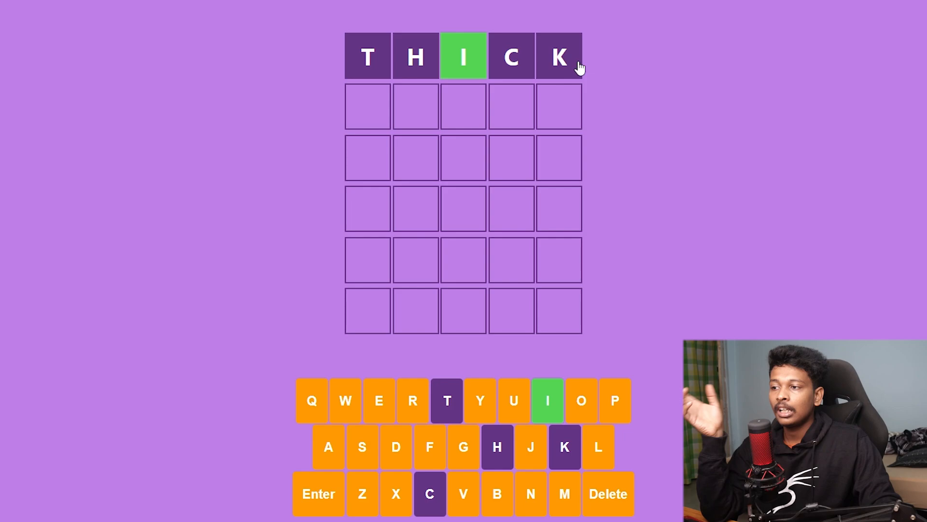
mouse_move(572, 66)
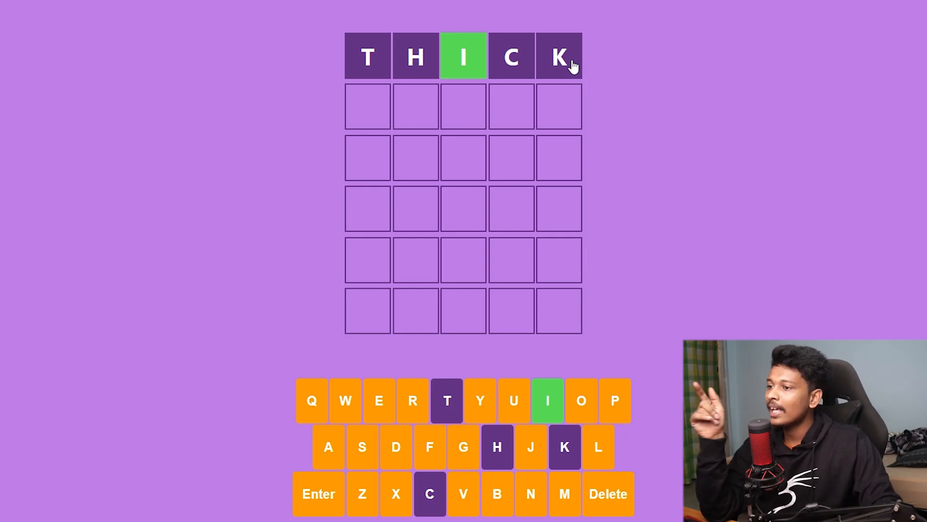
mouse_move(454, 62)
type("THINK")
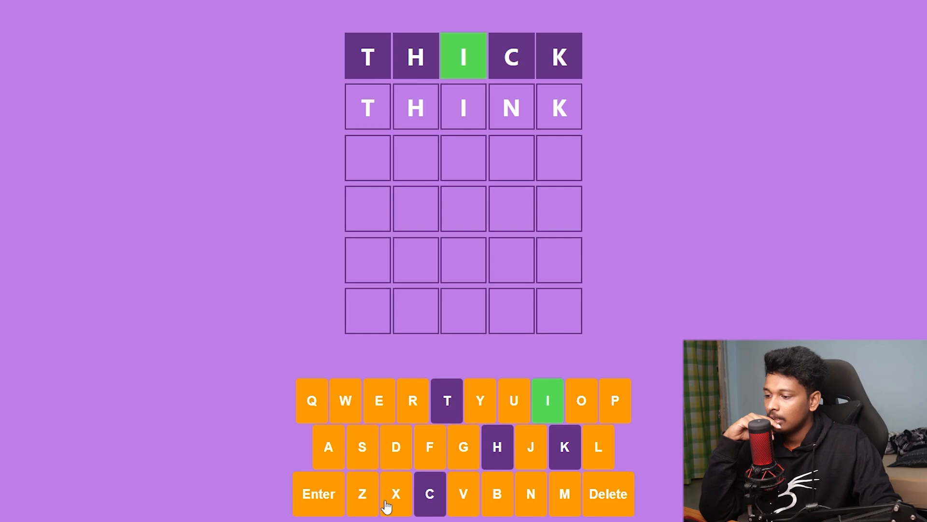
- Submit THINK as the second guess after THICK, each scoring only the middle I
left_click(319, 506)
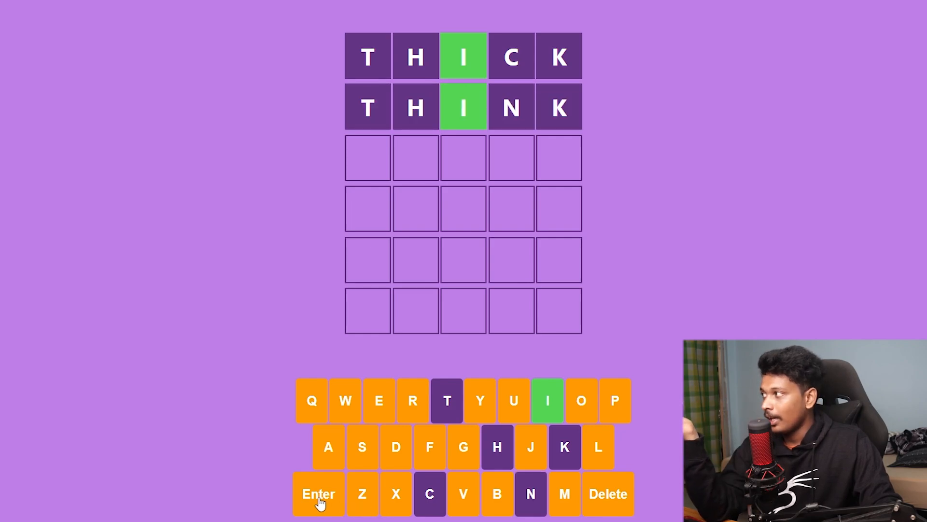
mouse_move(527, 178)
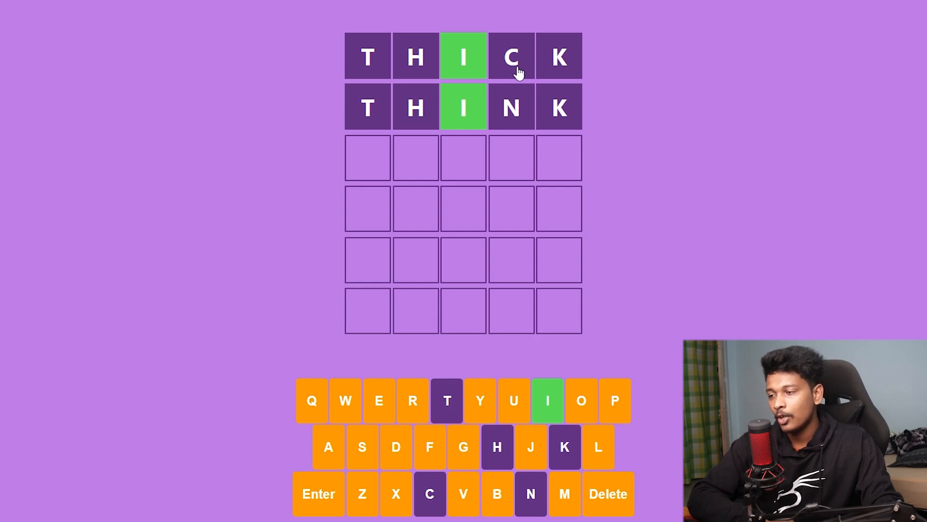
mouse_move(367, 57)
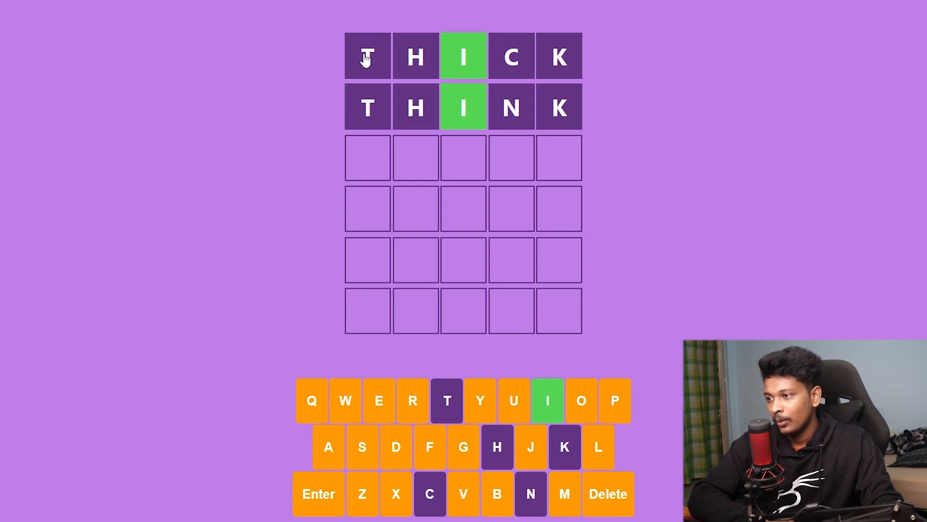
mouse_move(564, 66)
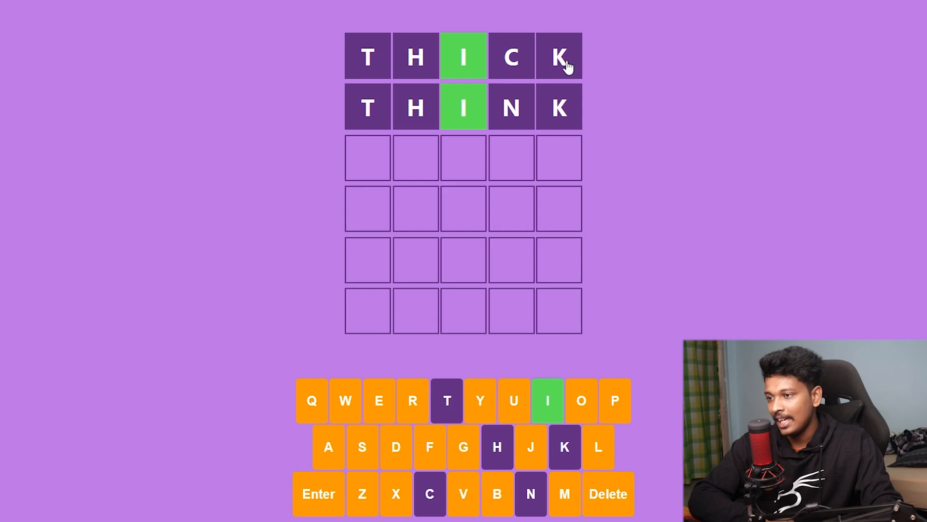
mouse_move(352, 43)
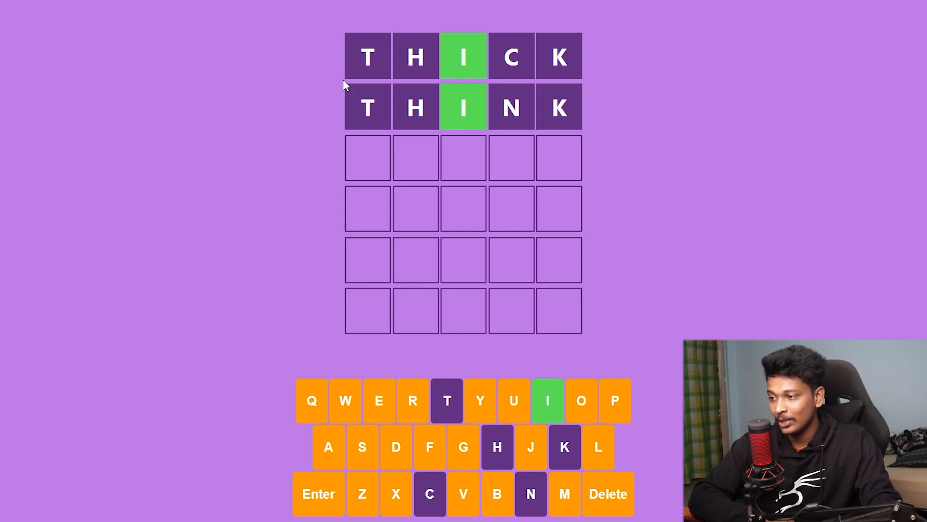
mouse_move(333, 116)
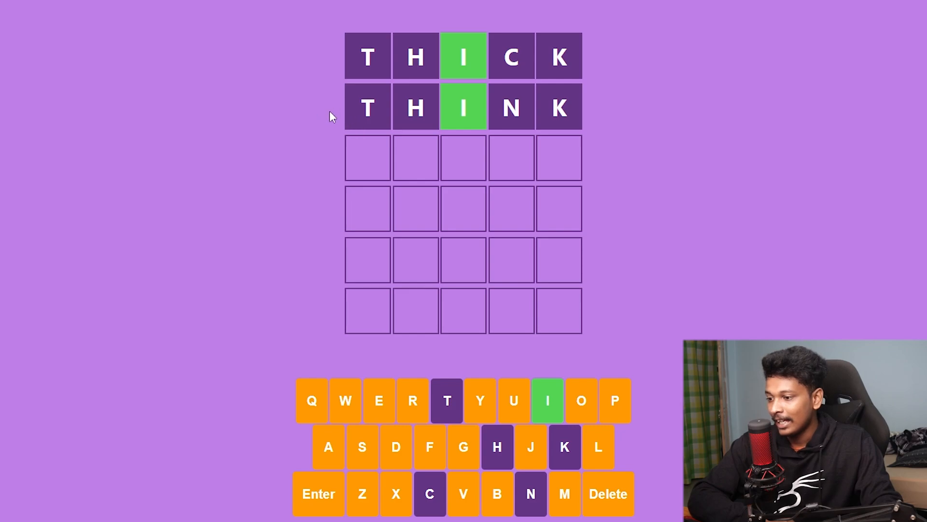
mouse_move(360, 116)
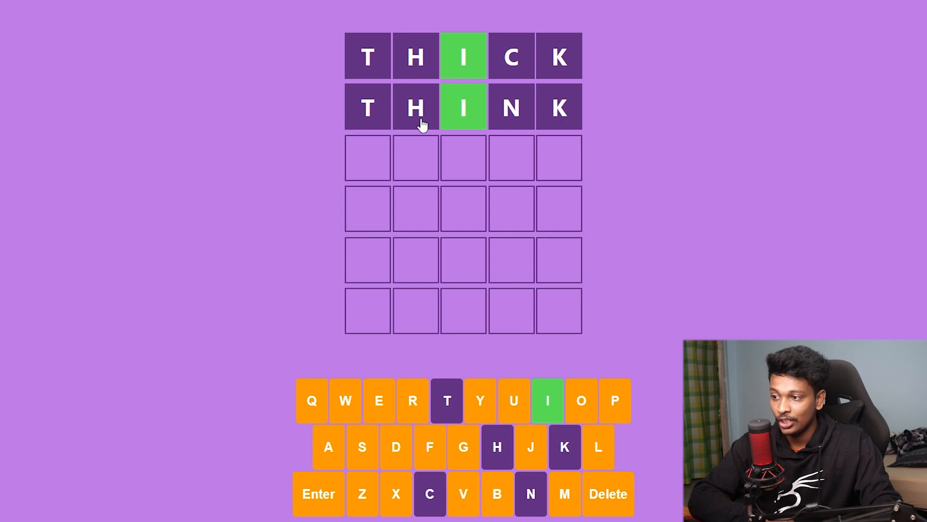
mouse_move(519, 129)
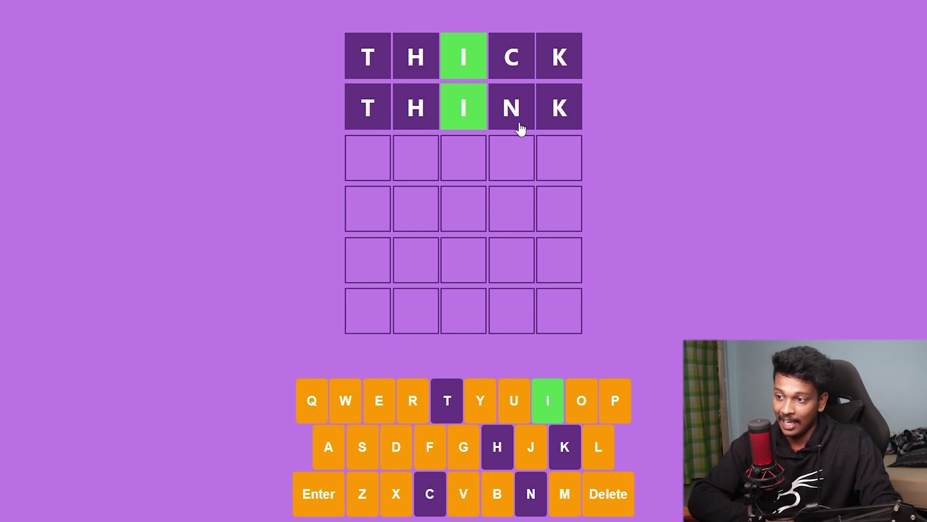
mouse_move(786, 119)
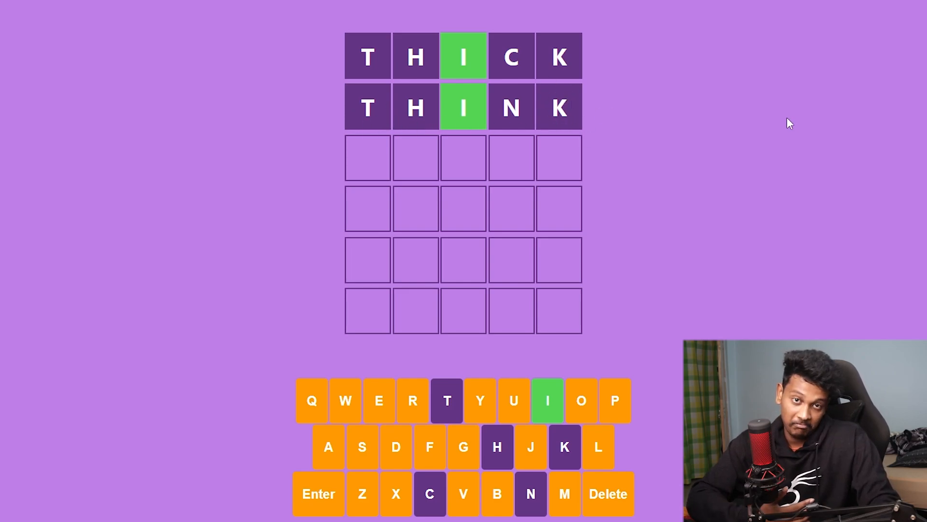
mouse_move(740, 266)
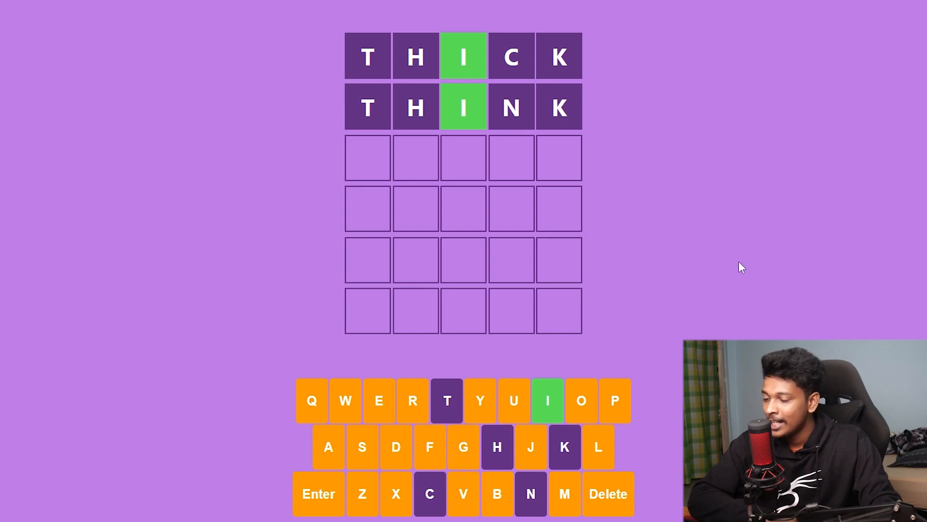
mouse_move(618, 413)
type("PRICE")
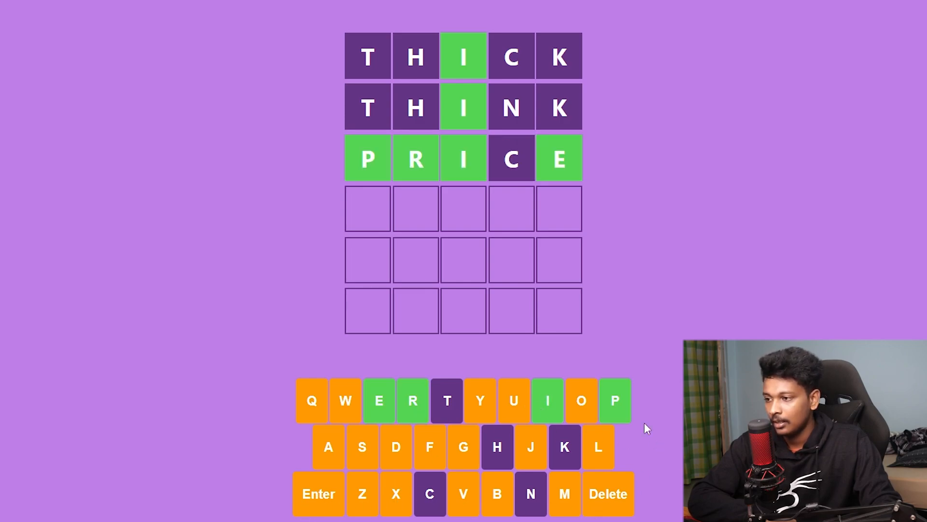
mouse_move(730, 173)
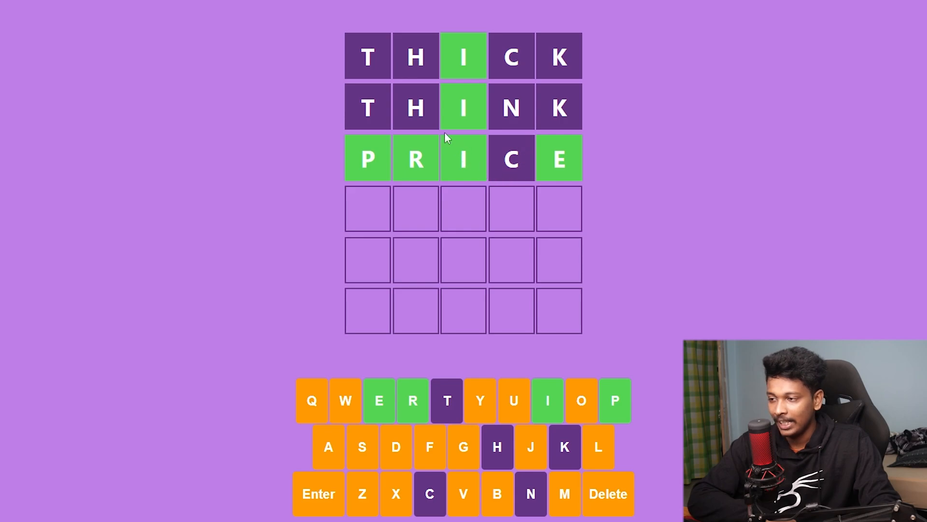
mouse_move(589, 124)
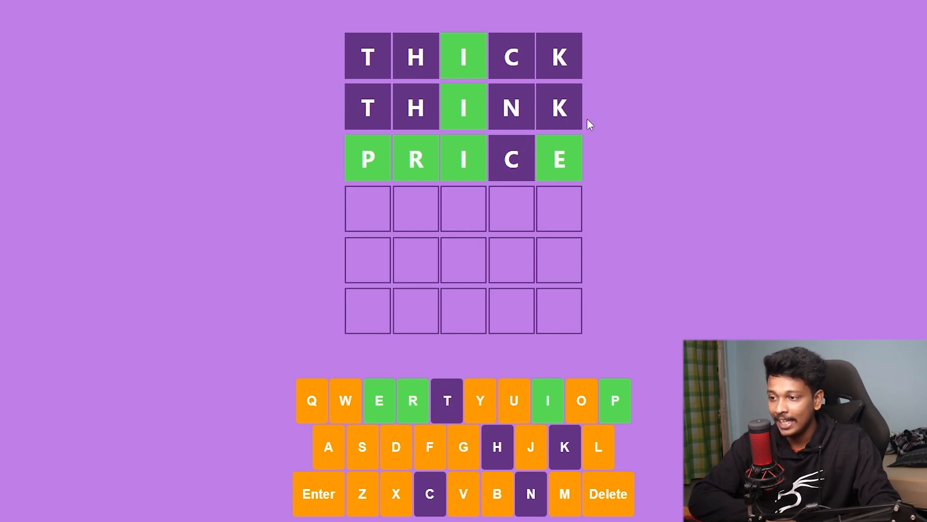
mouse_move(614, 404)
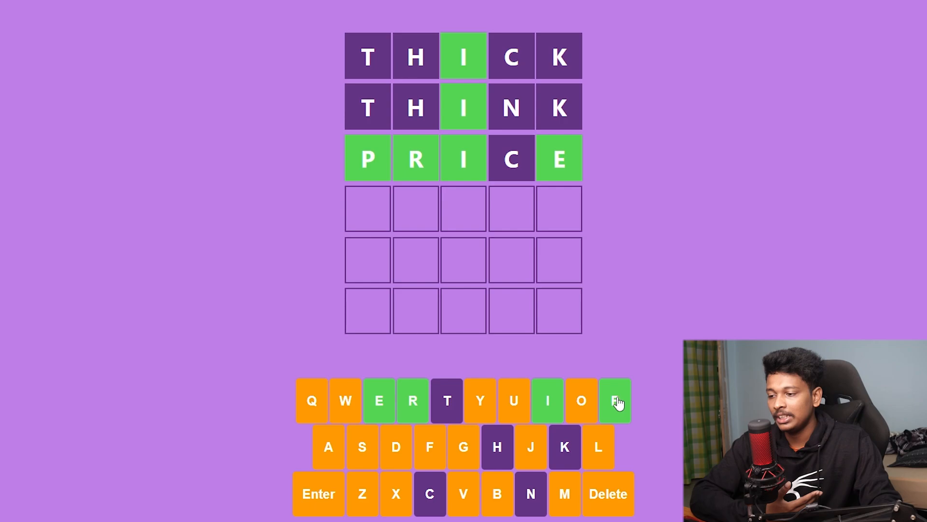
- Guess PRIDE, then the correct word PRIME, reaching the 'You guessed today's word!' screen
left_click(614, 400)
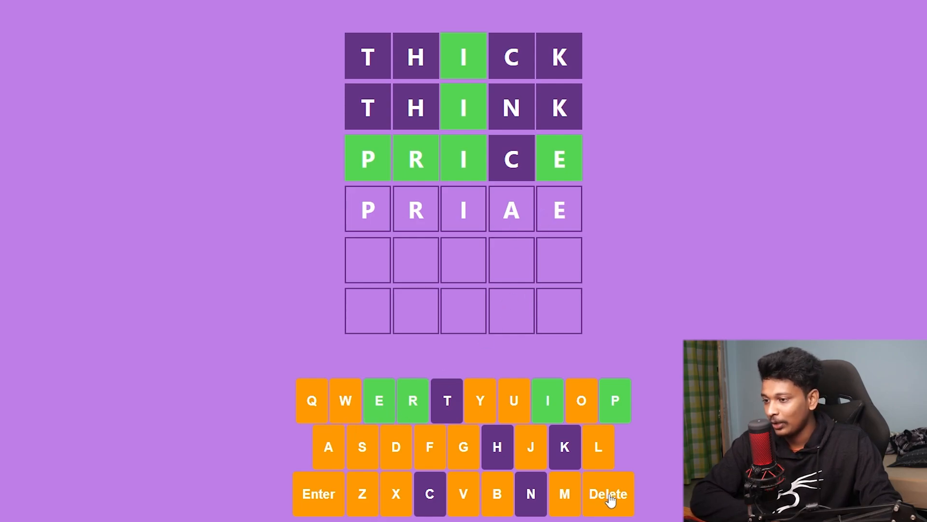
left_click(610, 494)
type("B")
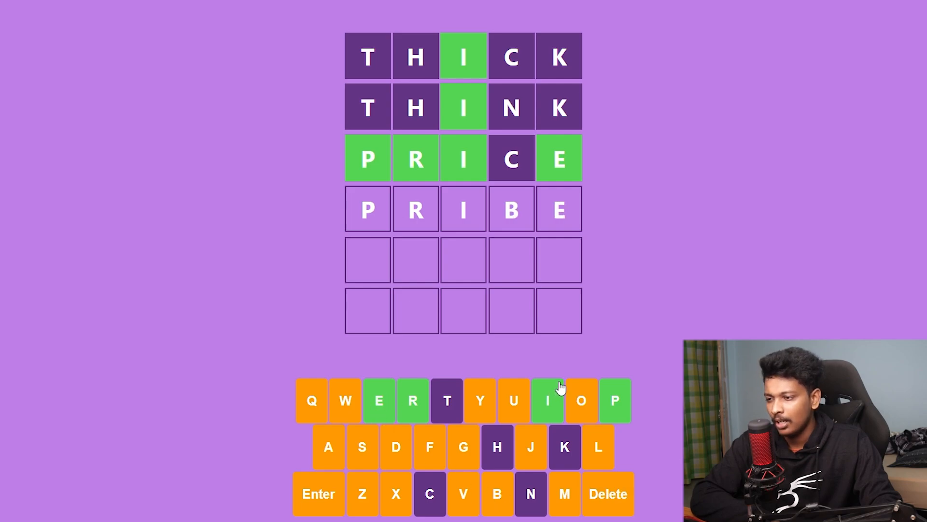
left_click(610, 506)
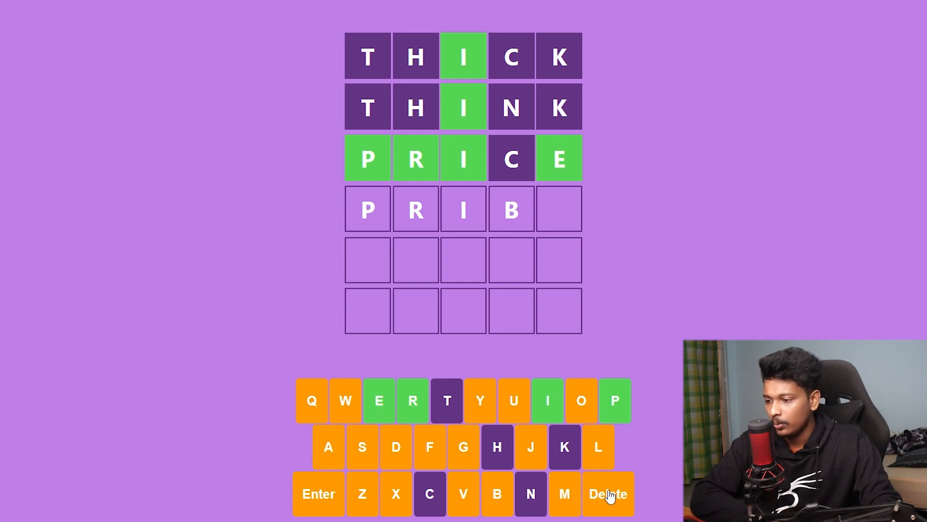
left_click(610, 493)
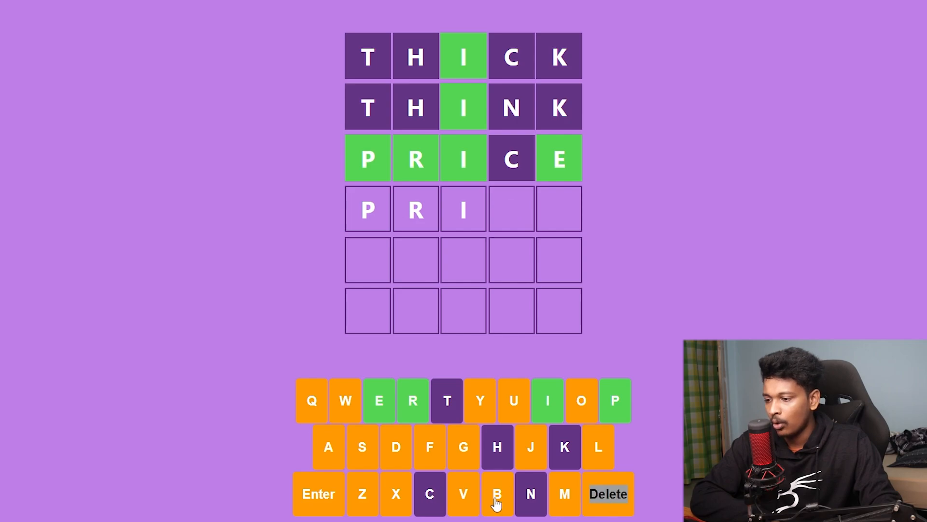
mouse_move(399, 462)
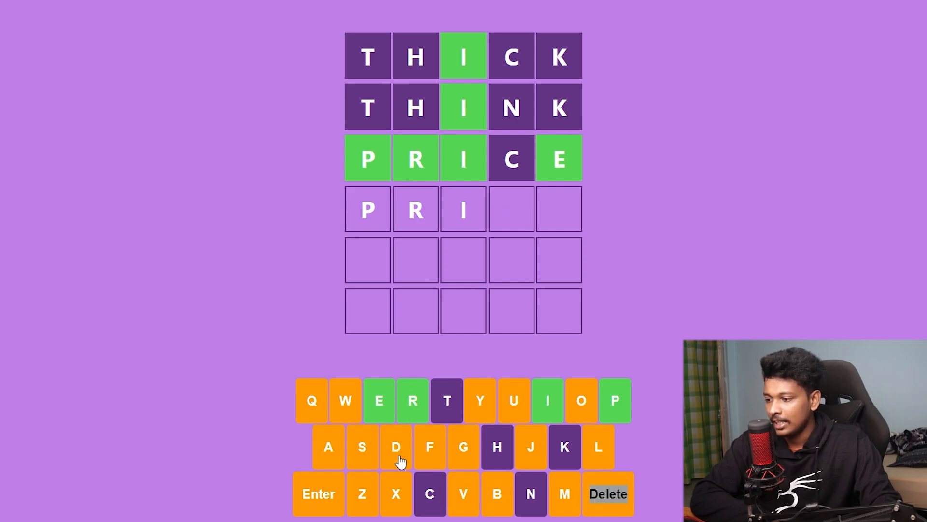
left_click(397, 448)
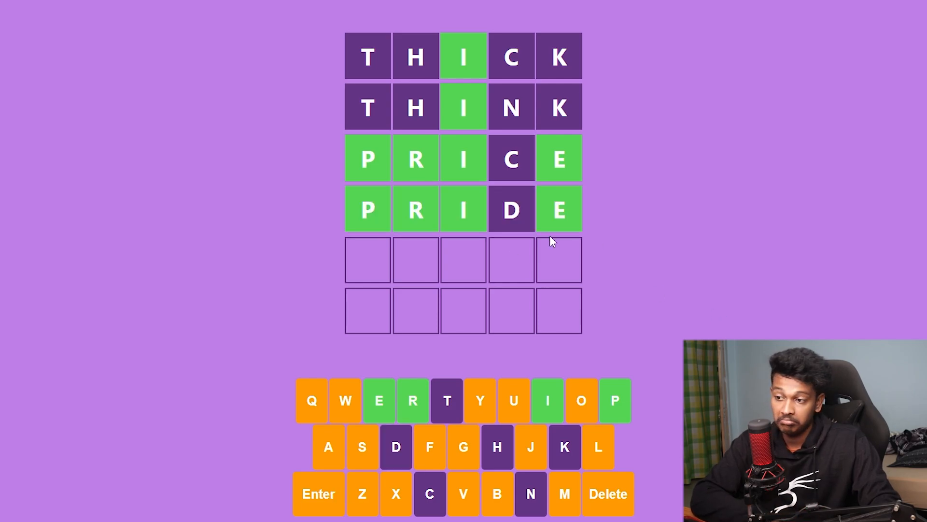
mouse_move(614, 192)
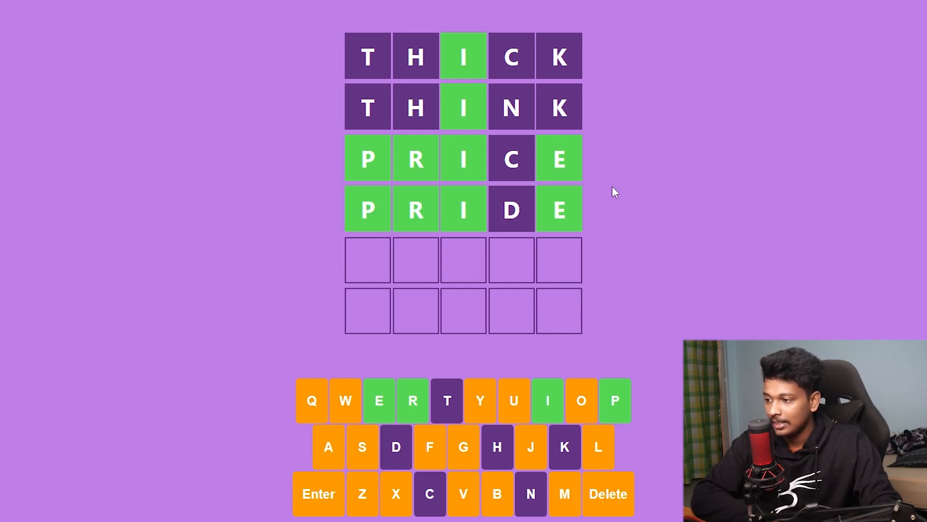
mouse_move(639, 198)
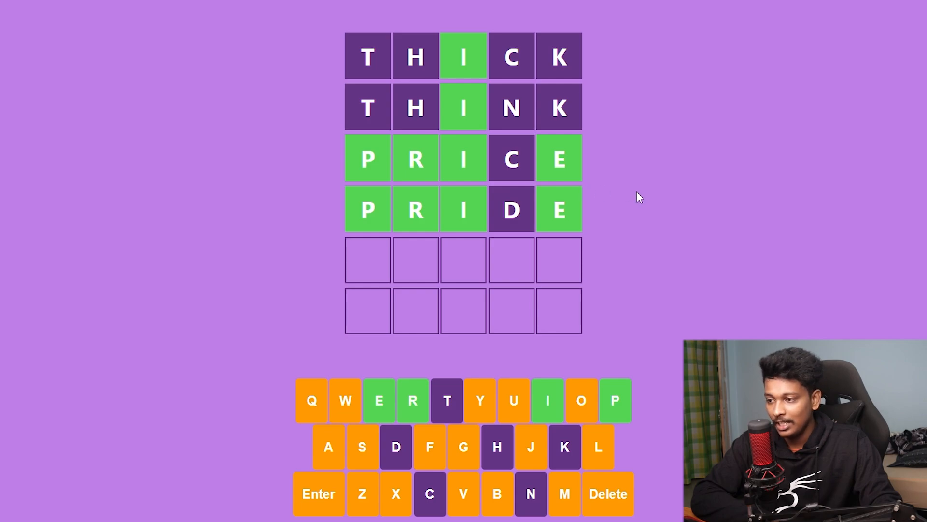
mouse_move(433, 460)
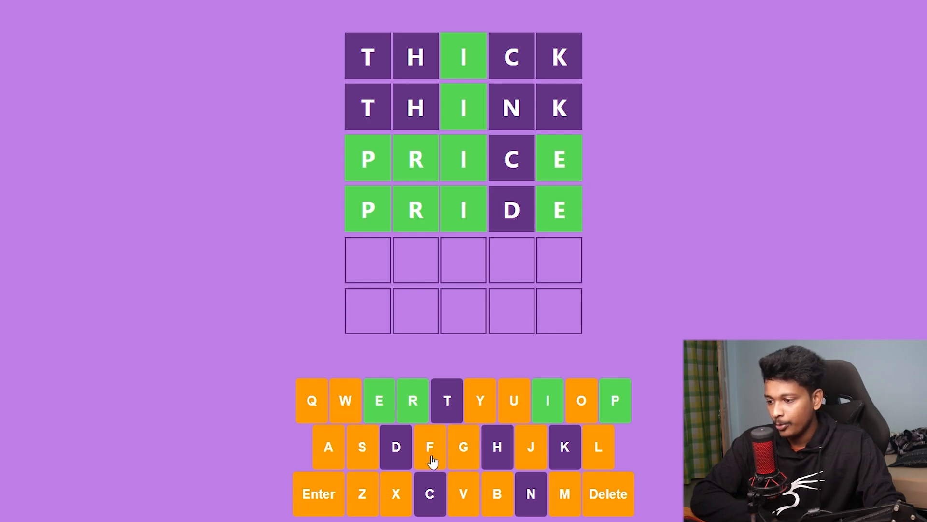
mouse_move(501, 460)
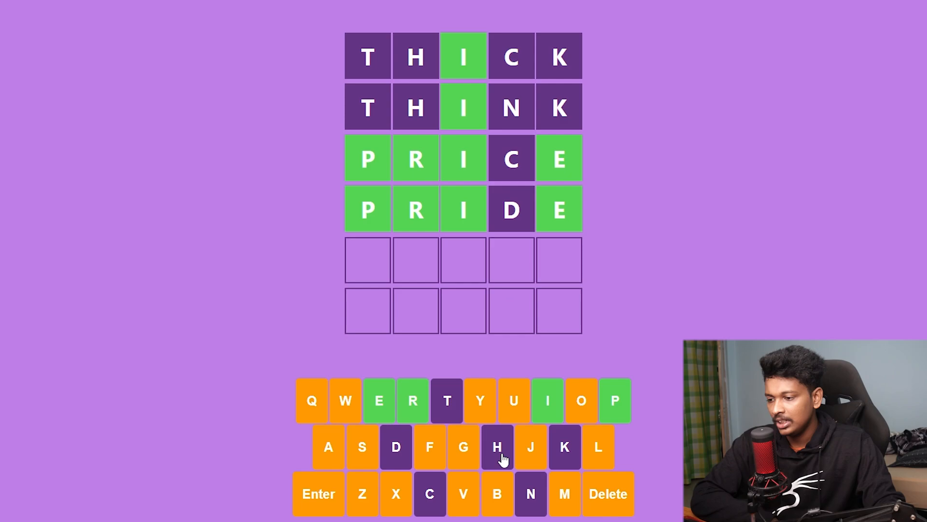
mouse_move(400, 497)
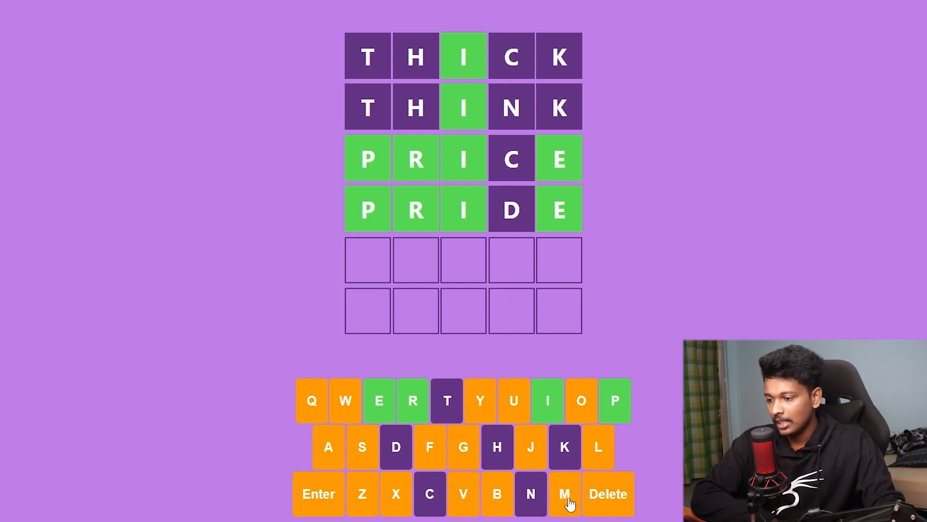
mouse_move(483, 207)
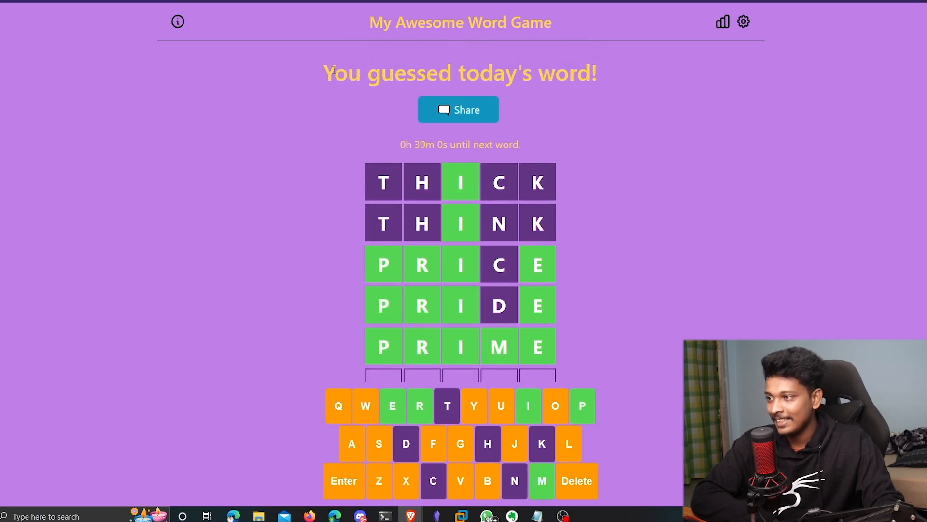
triple_click(459, 73)
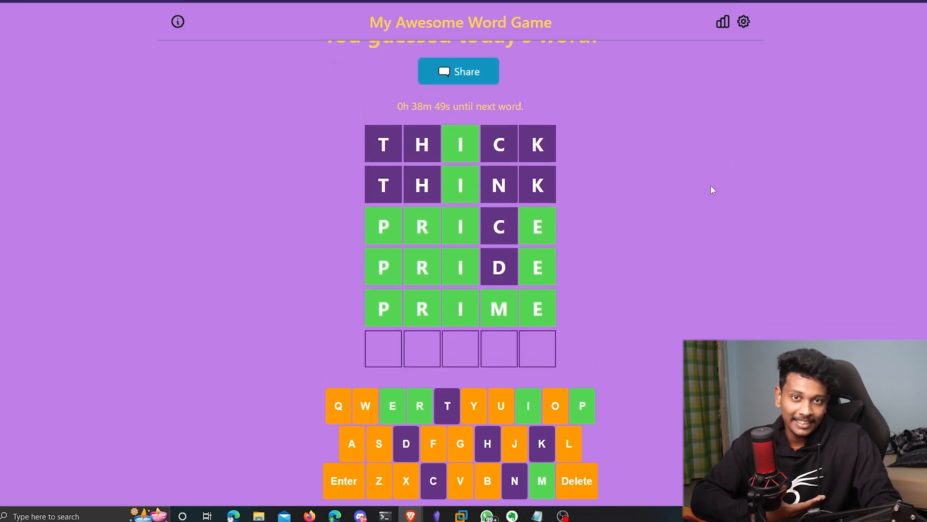
mouse_move(611, 203)
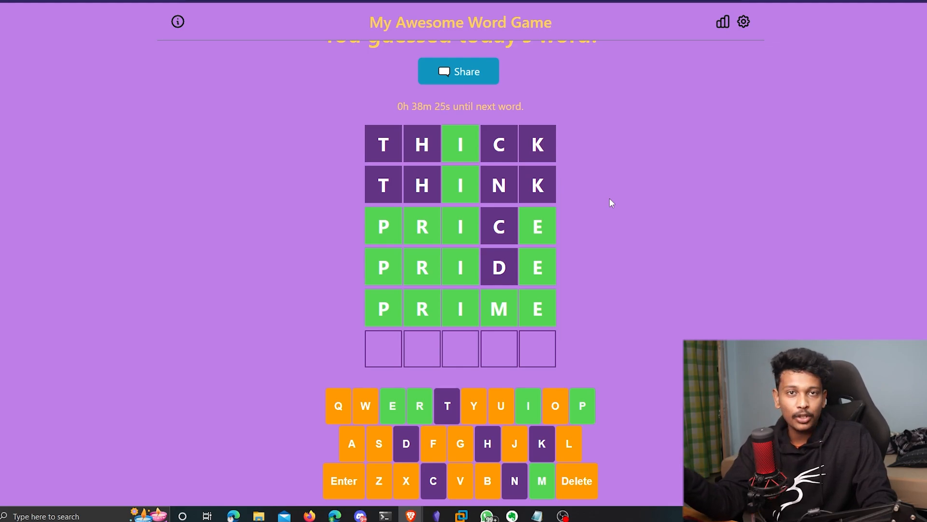
mouse_move(525, 238)
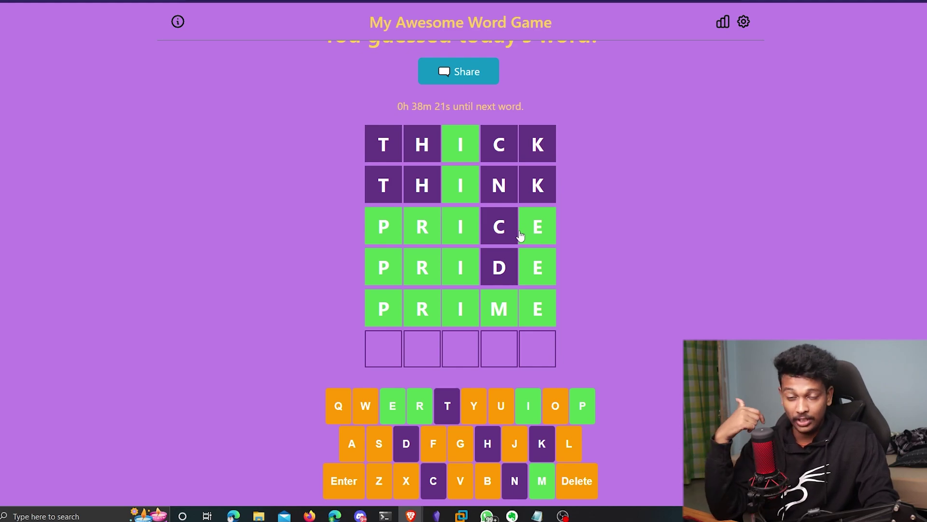
mouse_move(515, 232)
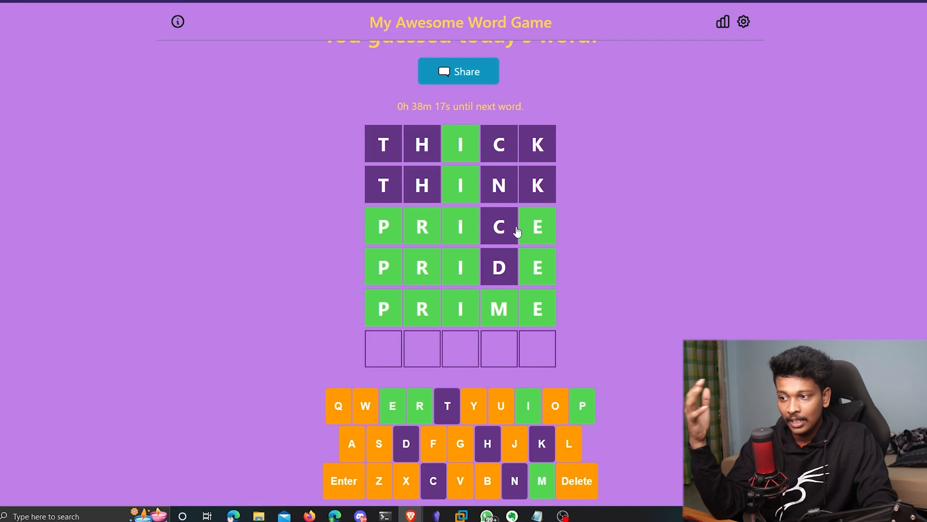
mouse_move(330, 36)
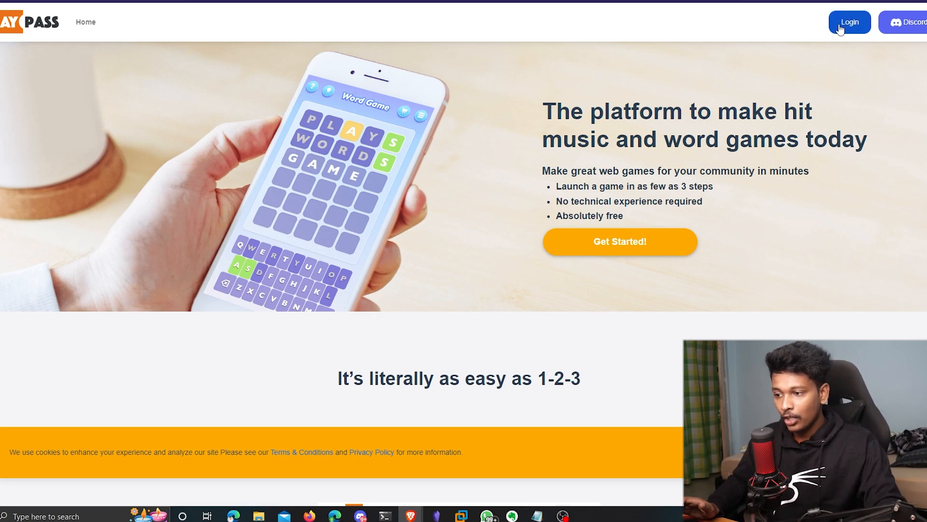
- Sign in with Google, enter the name Swaroo and agree to the Terms of Service
left_click(851, 23)
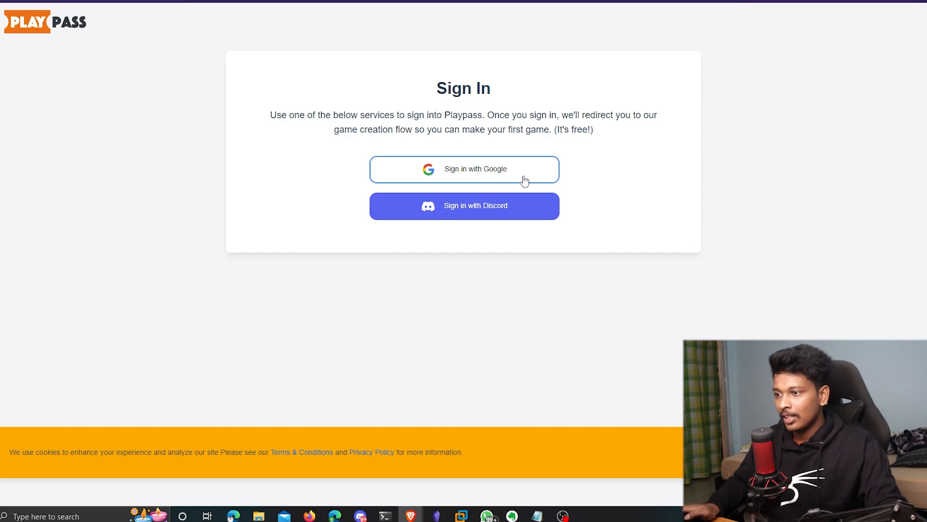
left_click(475, 169)
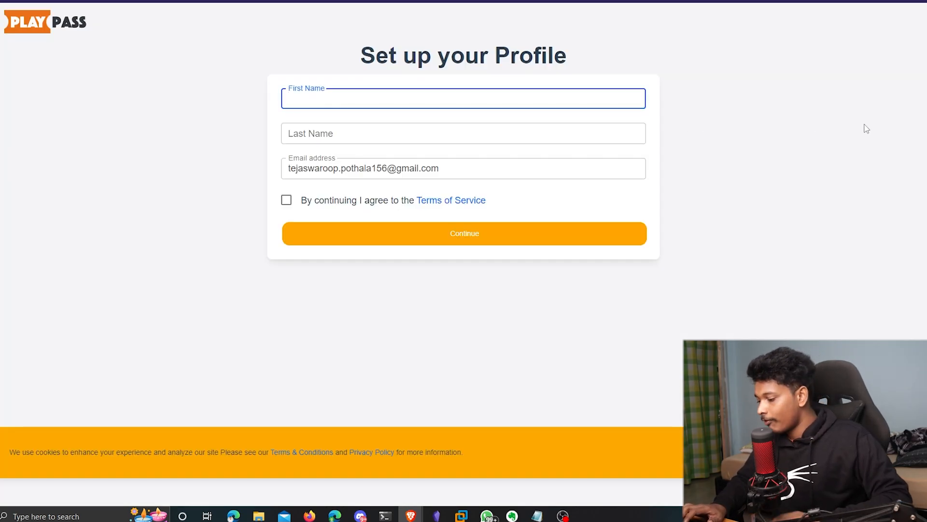
type("Swaroop")
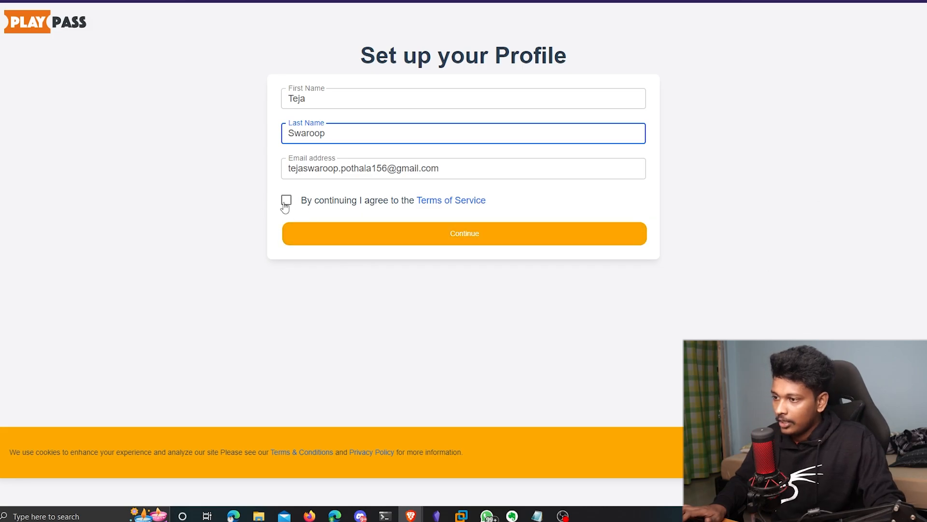
left_click(464, 233)
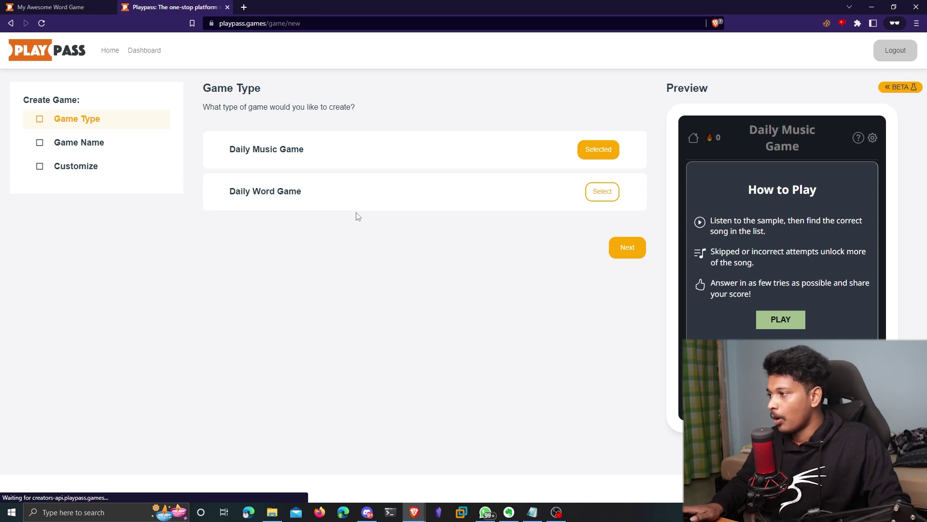
mouse_move(244, 166)
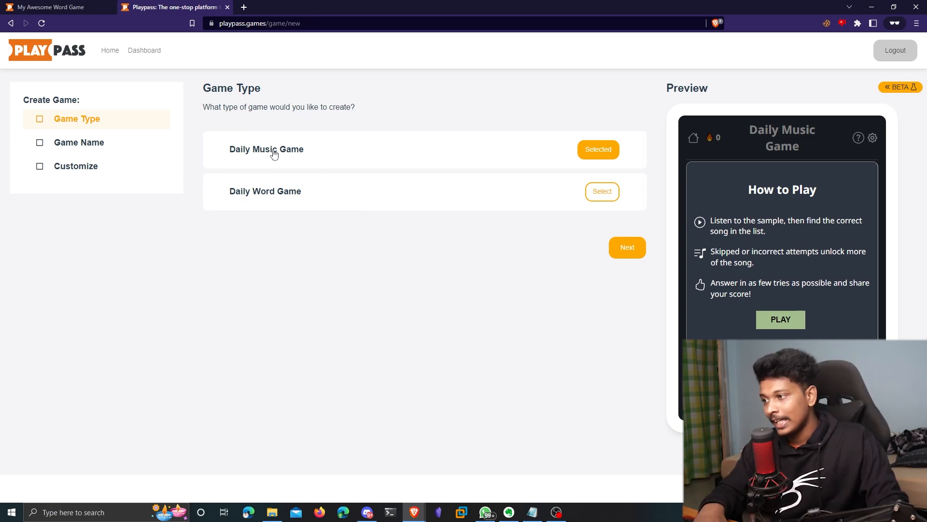
mouse_move(261, 204)
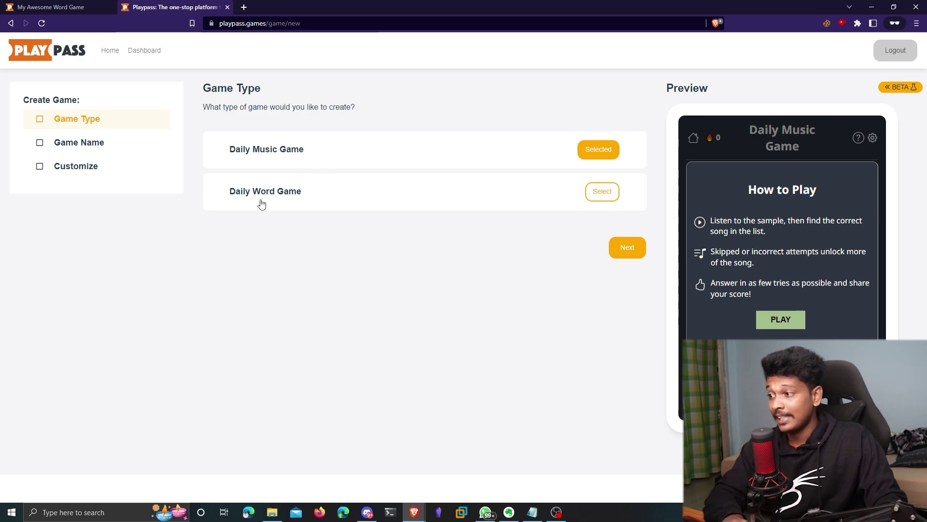
mouse_move(267, 183)
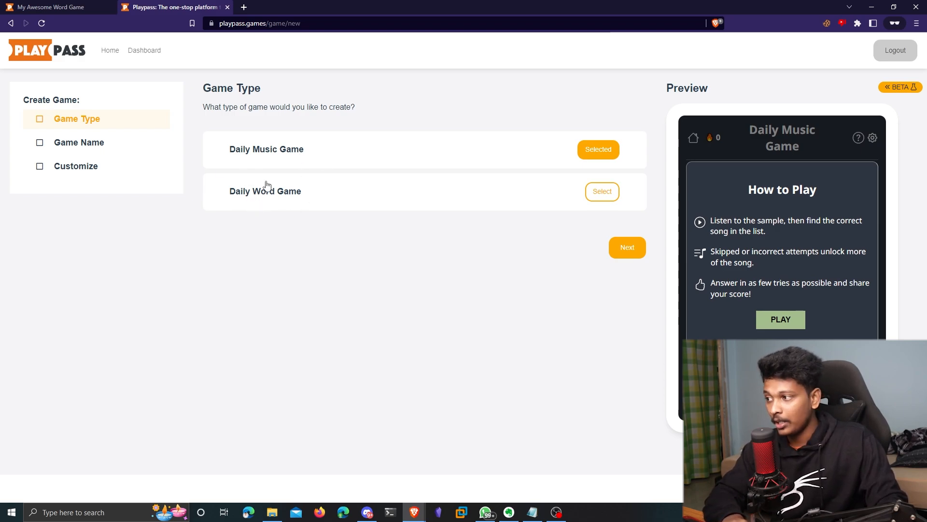
- Choose Daily Word Game as the type and continue past the preview's welcome message
left_click(603, 191)
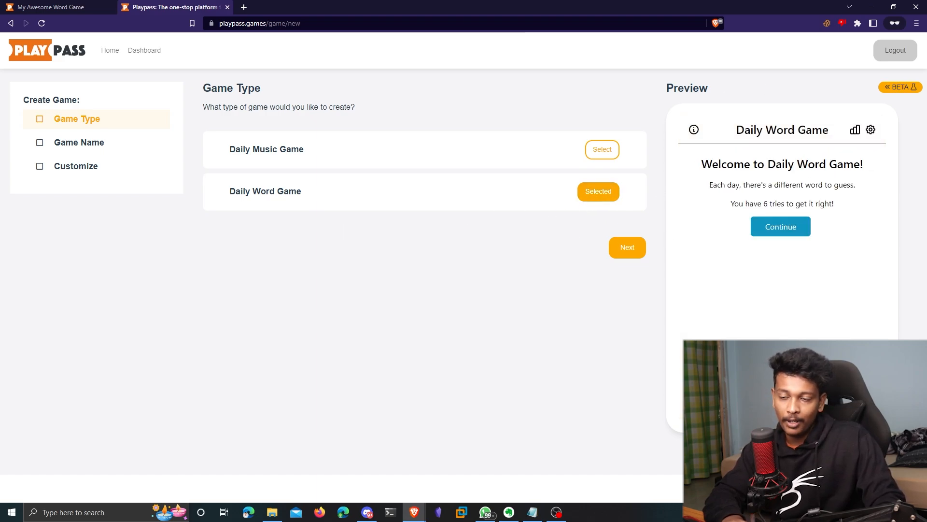
left_click(781, 226)
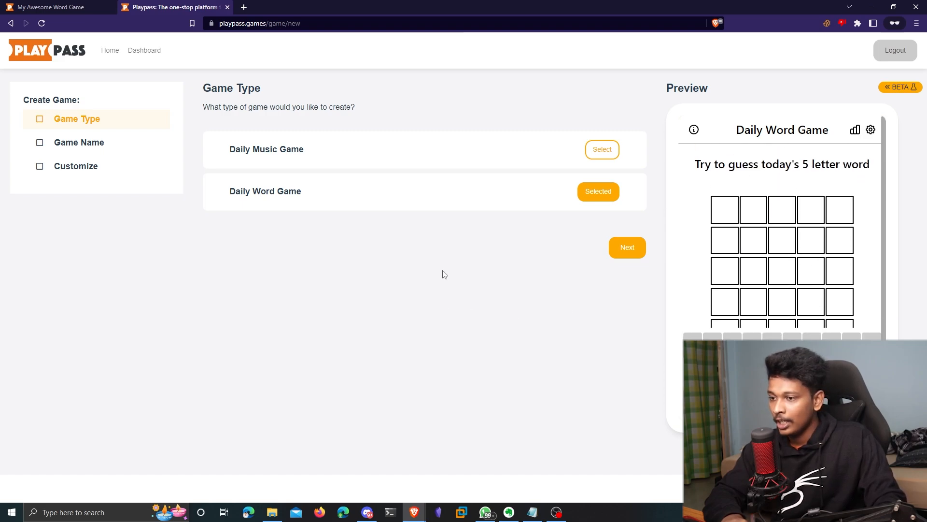
- Title the game 'A very Cool yet hard Word game'
left_click(628, 247)
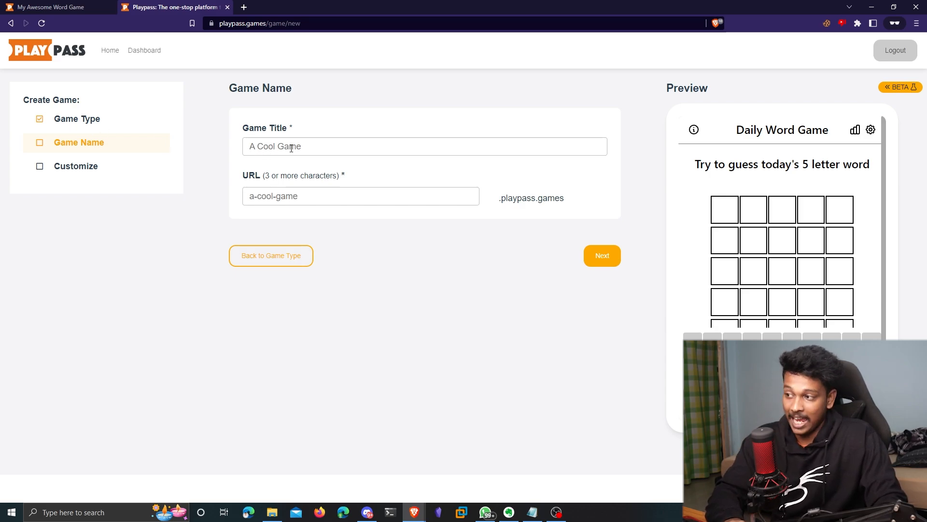
type("A very Cool")
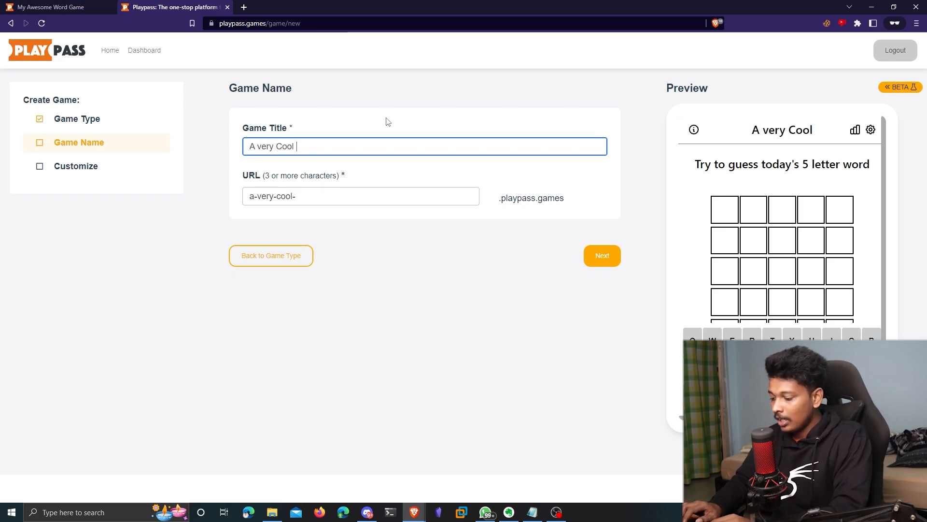
type("yet hard")
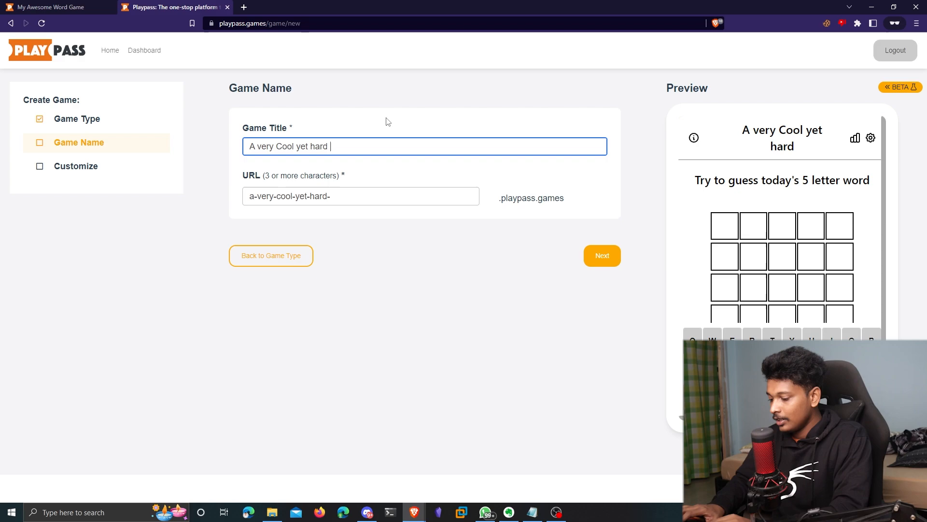
type("Word game")
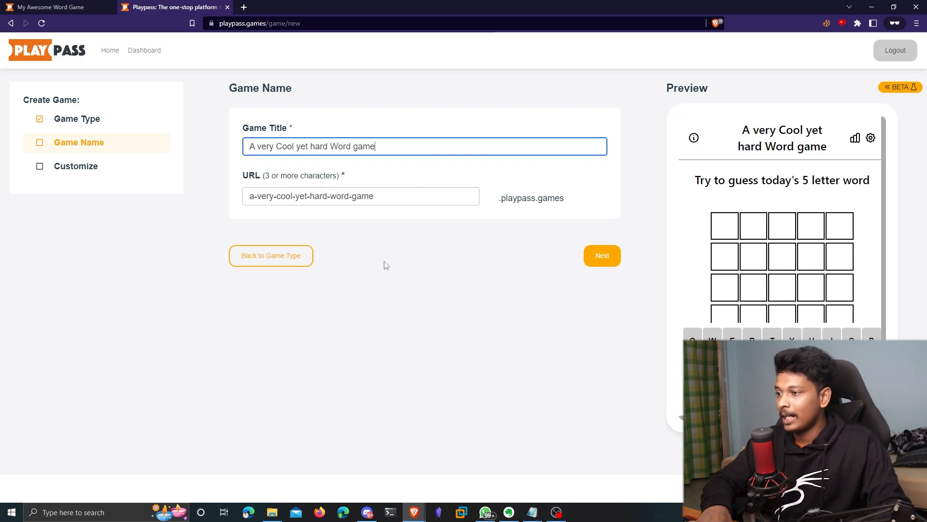
- Set the web address to 'tejaswaroop' and submit the game for creation
left_click(362, 196)
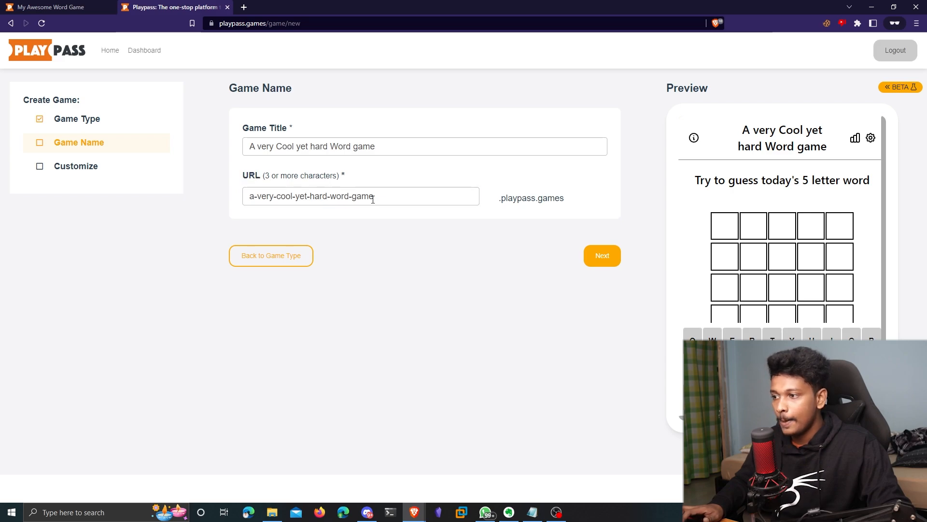
type("tejas")
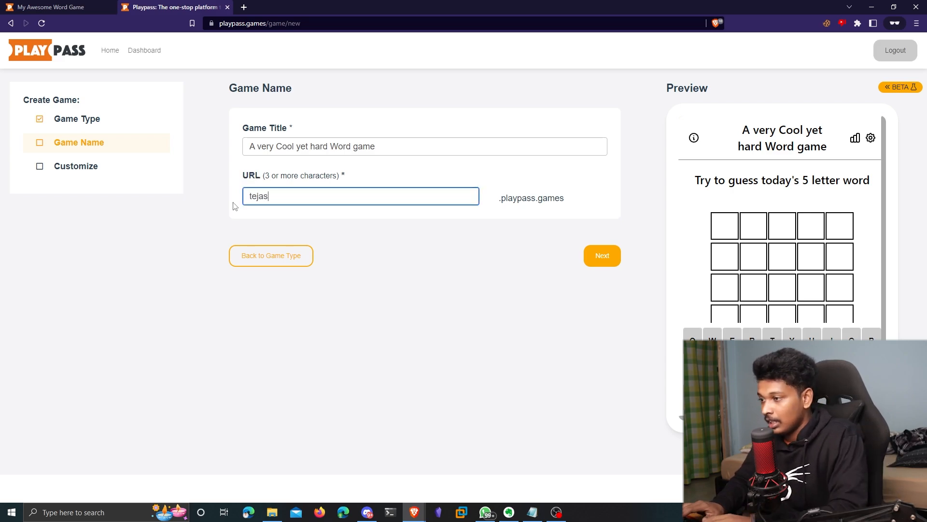
type("waroop")
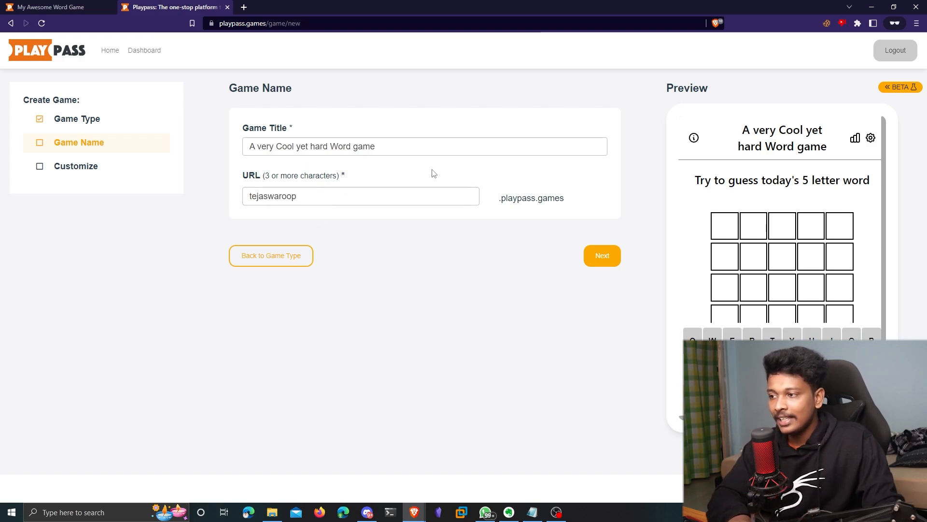
mouse_move(500, 198)
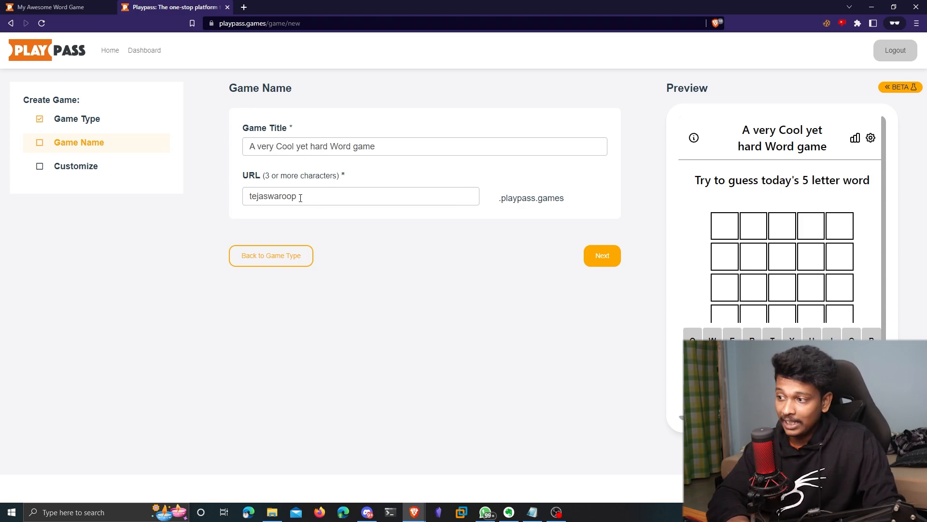
left_click(603, 255)
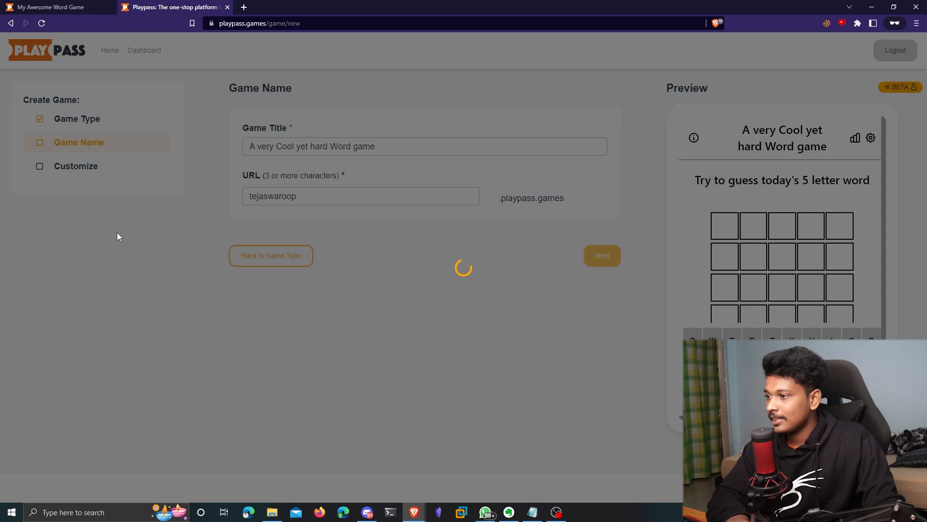
- Continue from the Congrats popup to customization and set the daily words KARATE and PHOBIA
left_click(602, 255)
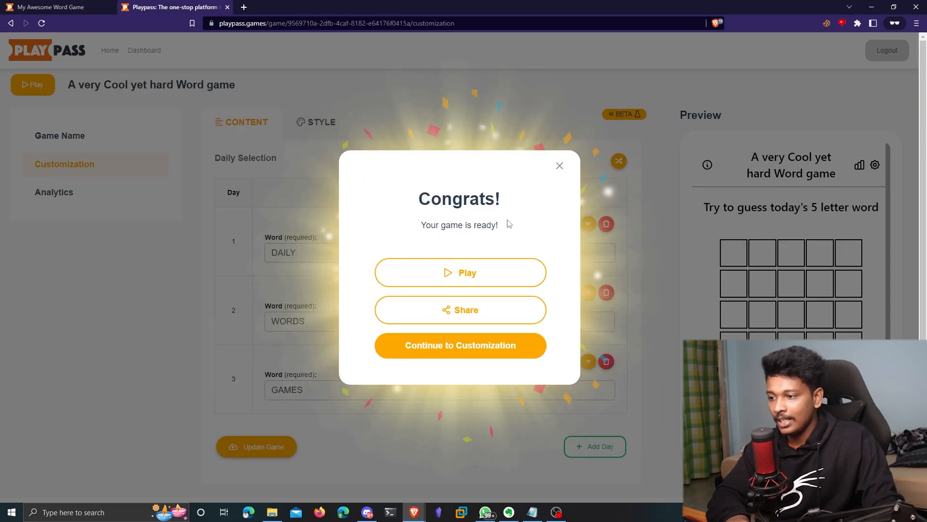
mouse_move(423, 275)
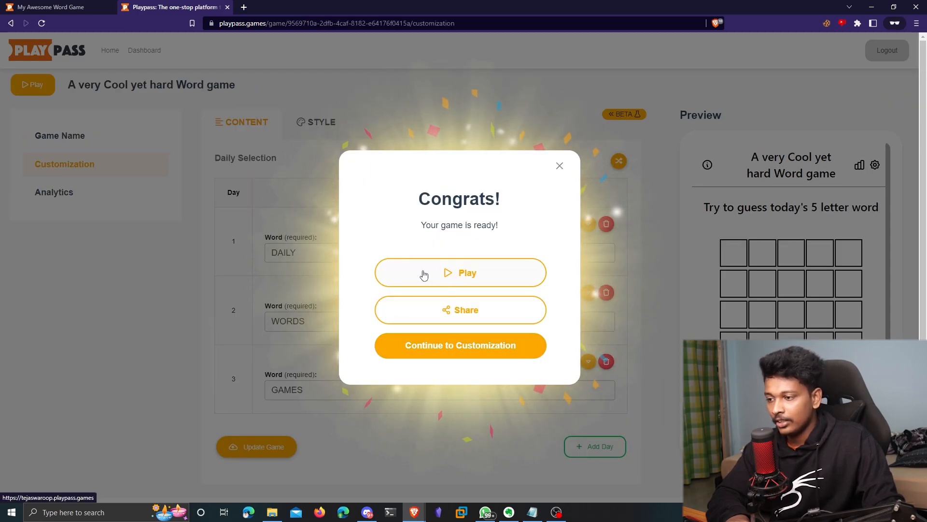
left_click(561, 165)
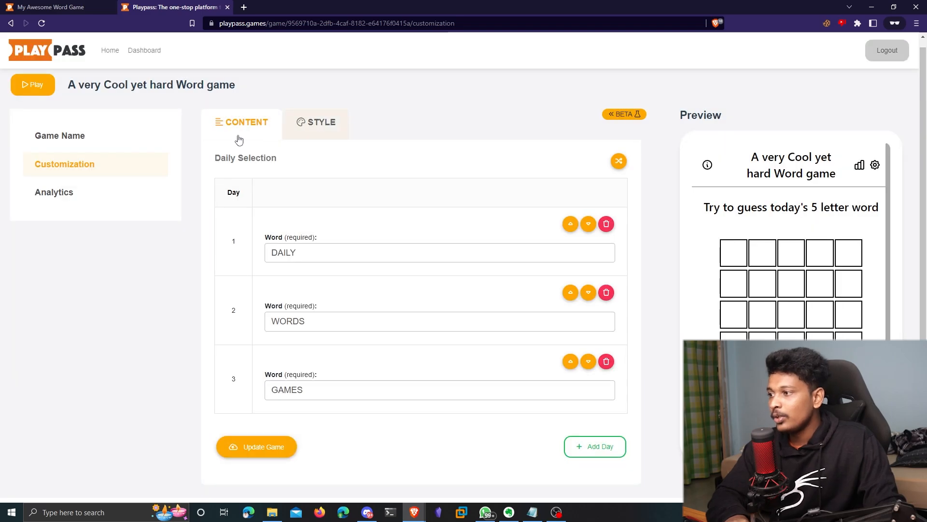
mouse_move(302, 118)
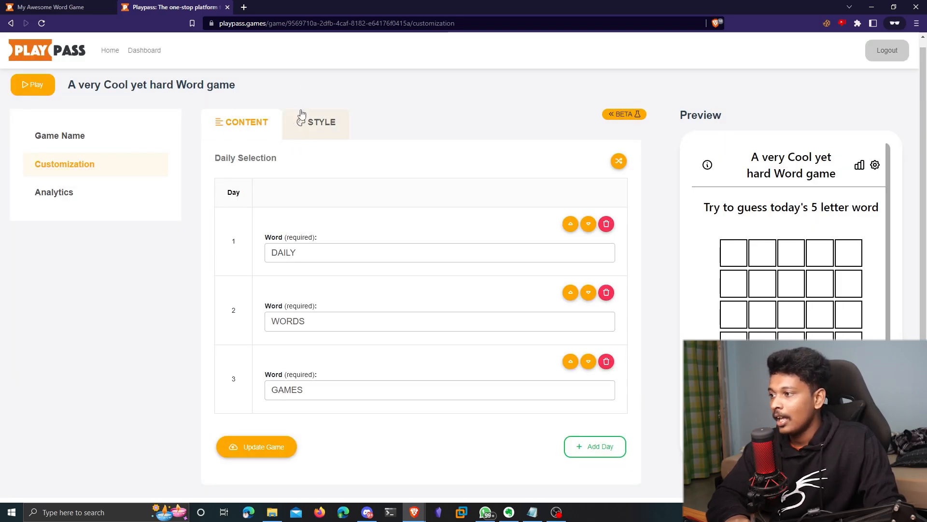
scroll("down", 3)
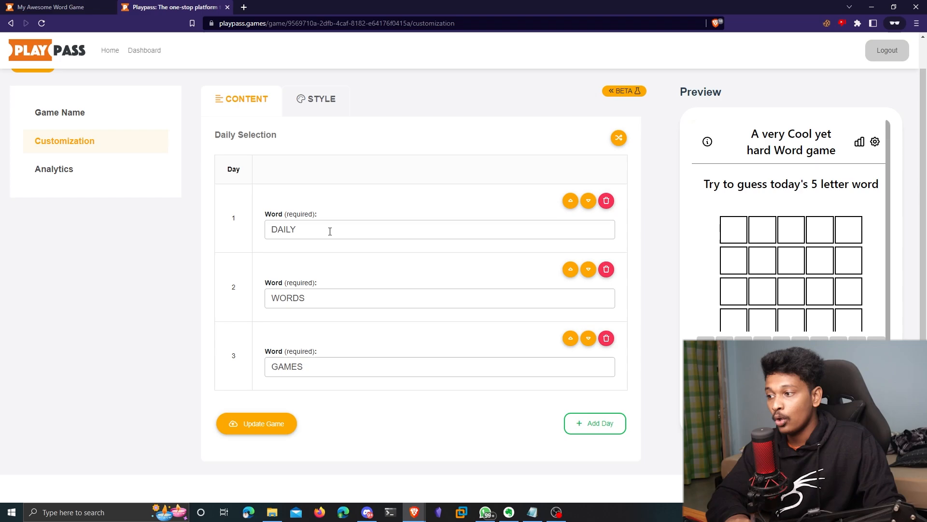
double_click(284, 230)
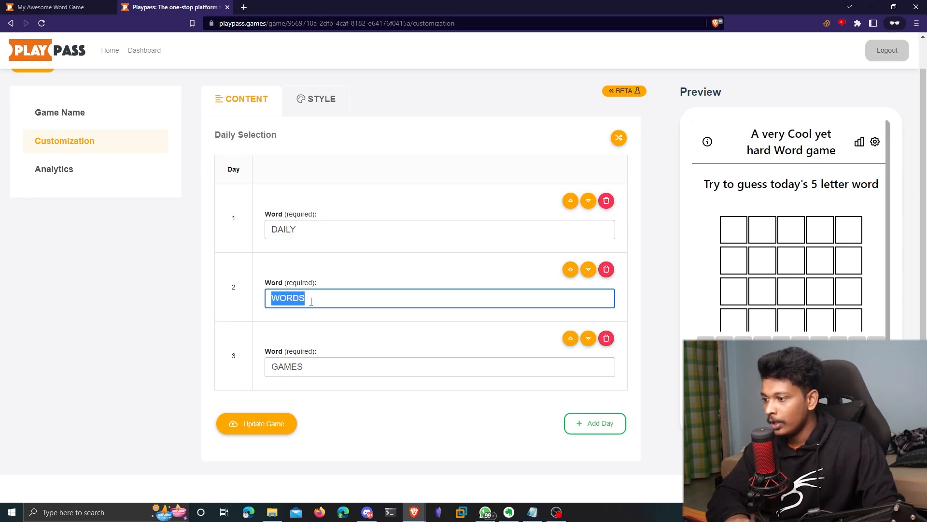
mouse_move(348, 273)
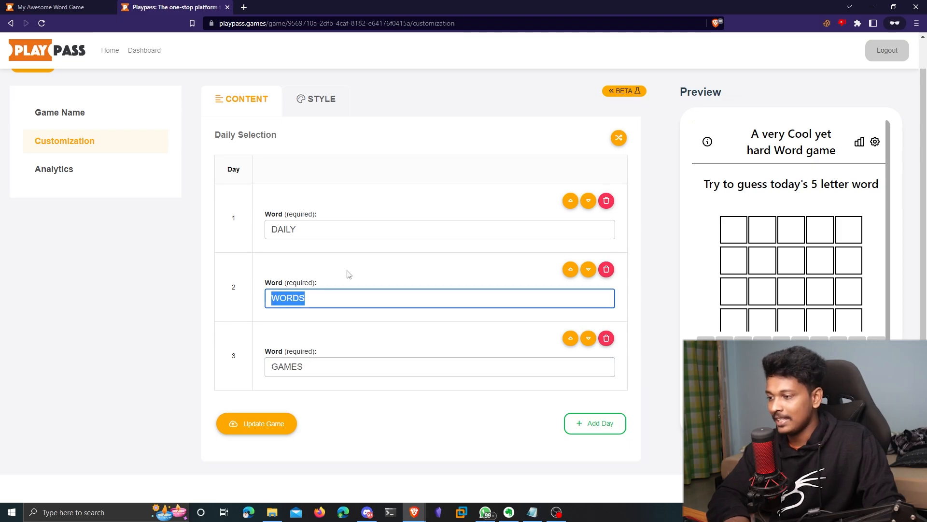
mouse_move(422, 299)
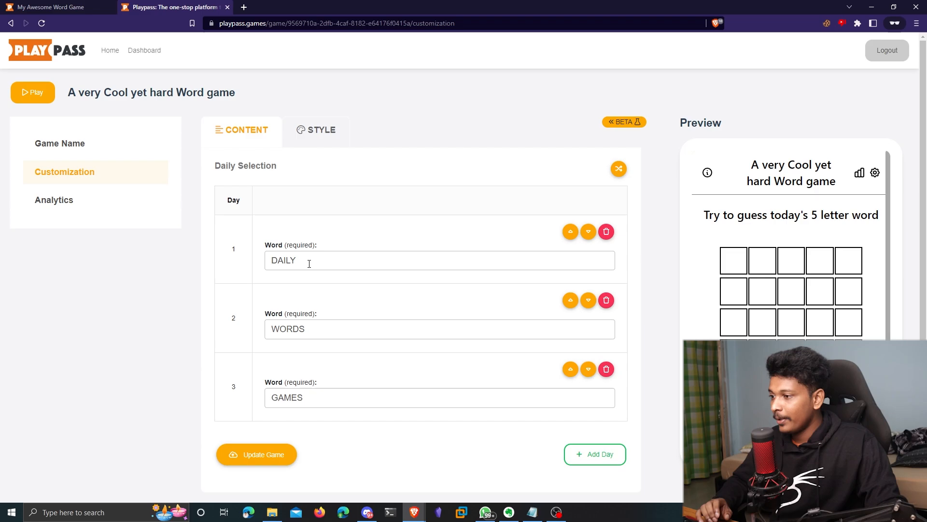
double_click(283, 260)
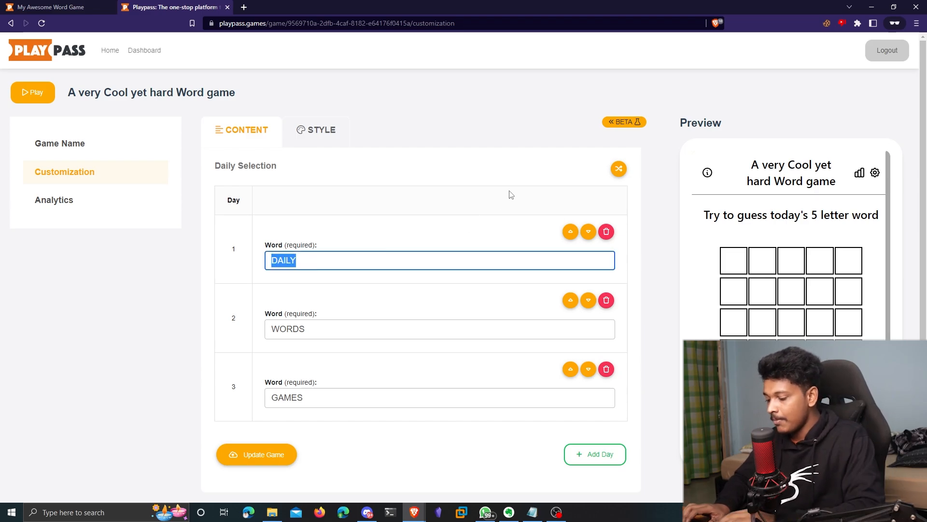
type("KARATE")
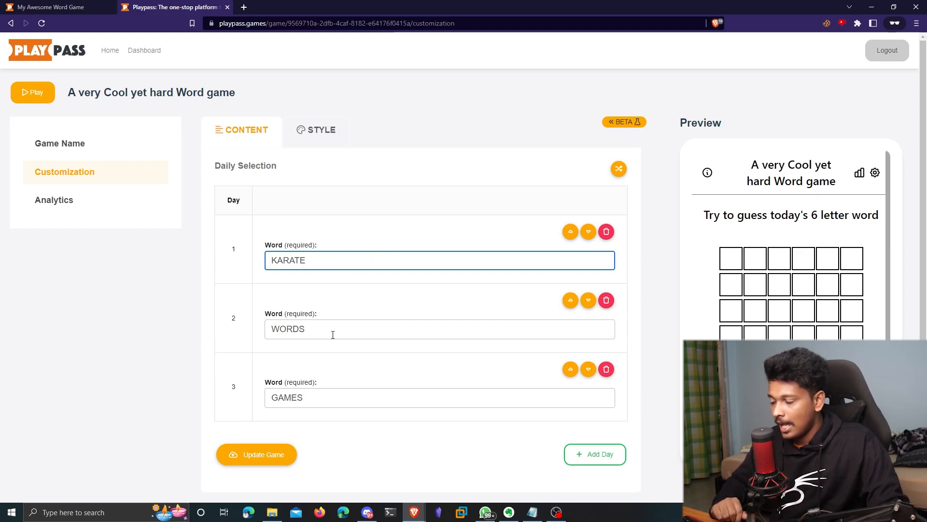
type("PH")
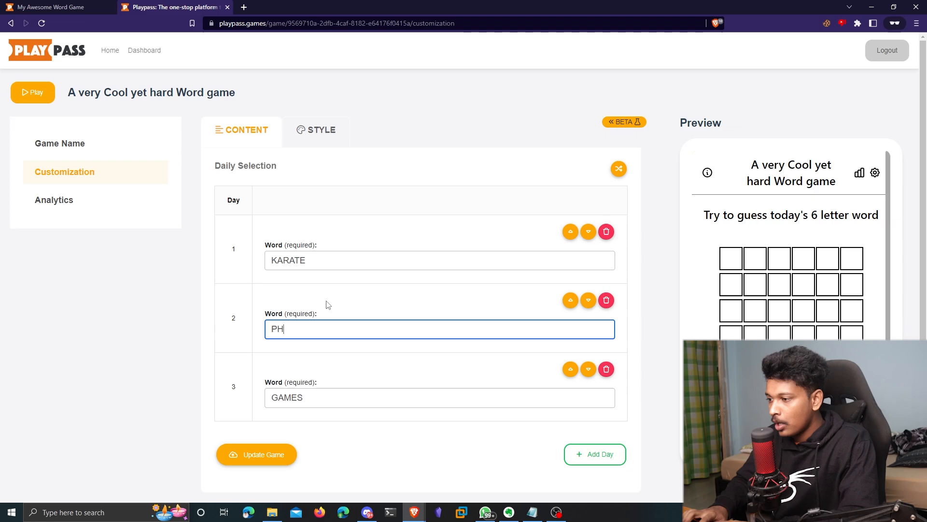
type("OBIA")
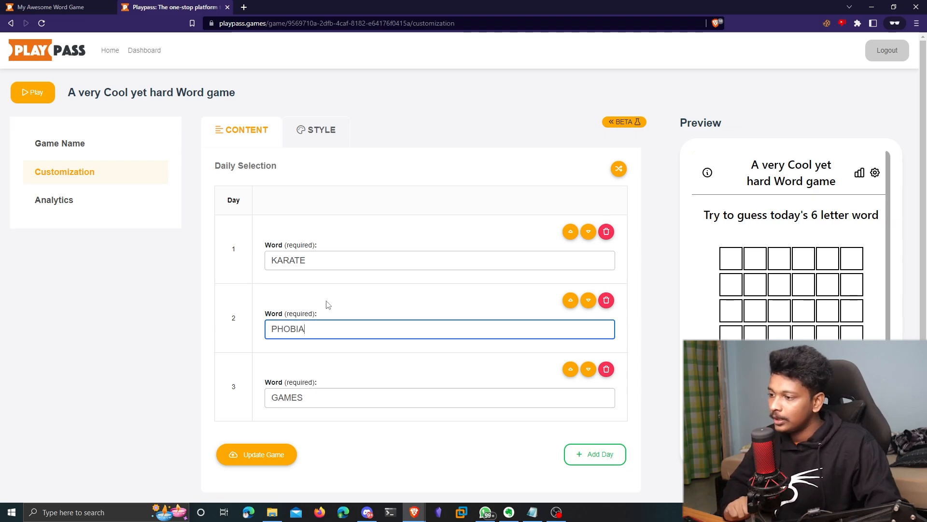
- Delete the Day 3 GAMES row and add a fresh empty third day
double_click(286, 397)
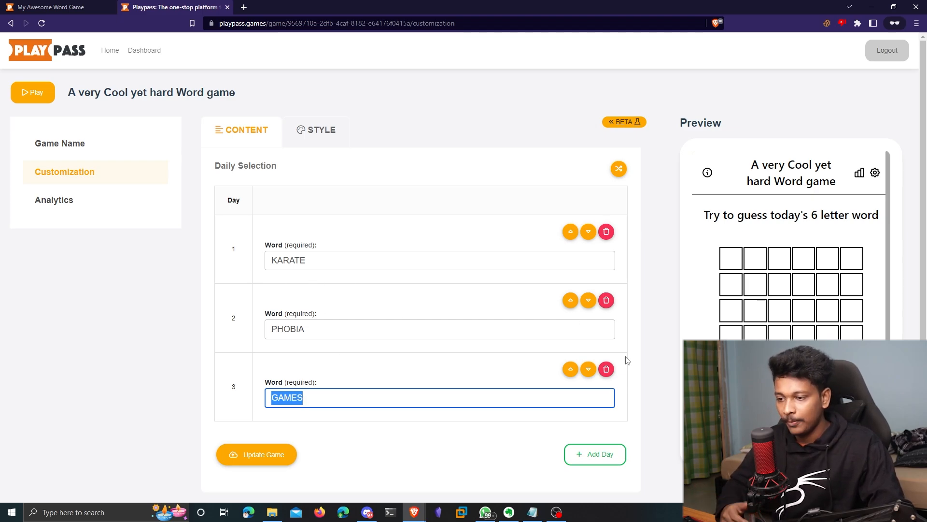
left_click(607, 369)
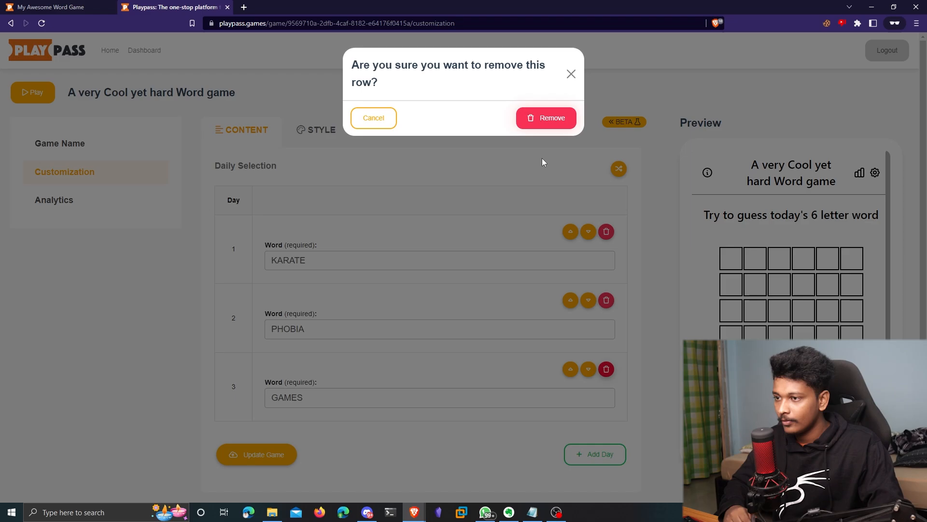
left_click(546, 117)
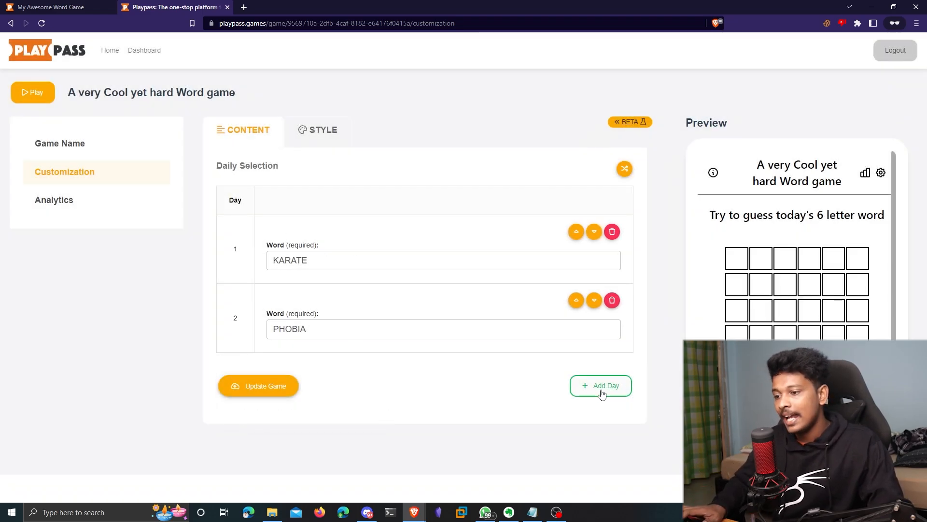
left_click(601, 385)
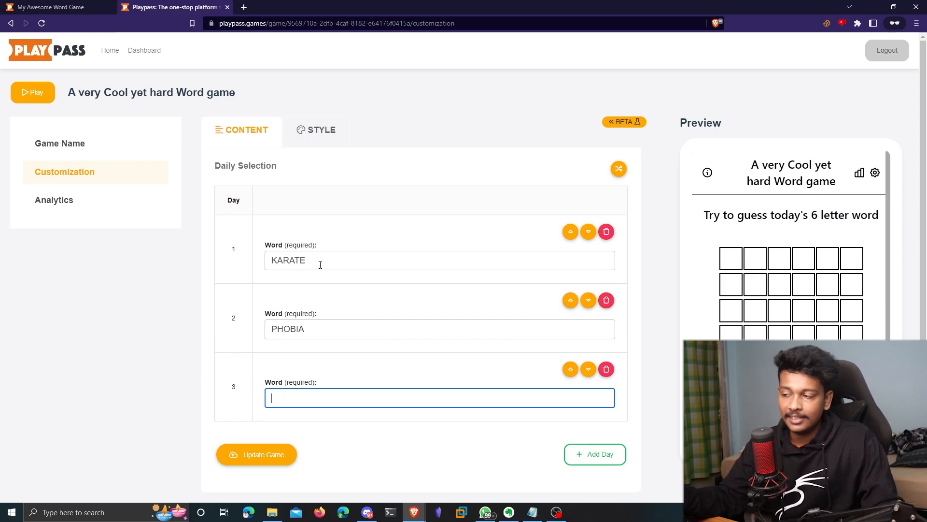
double_click(287, 261)
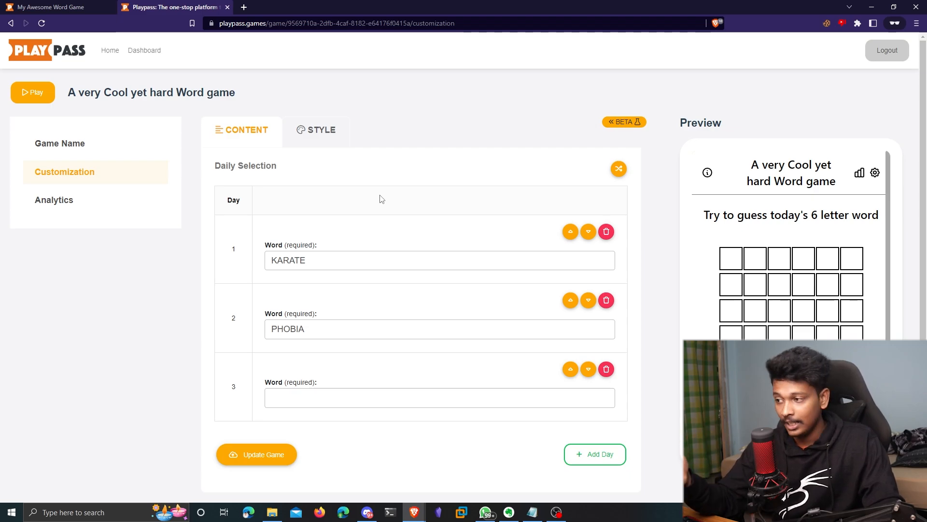
mouse_move(875, 268)
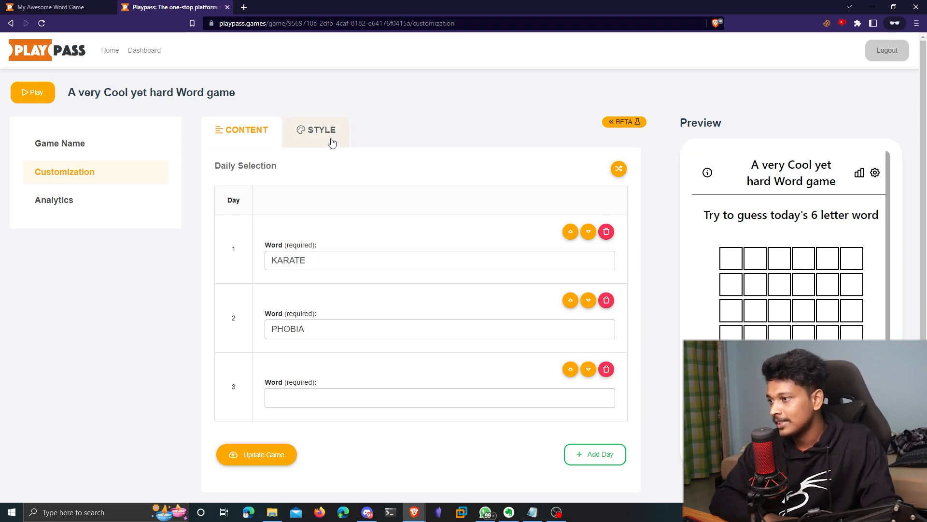
- Go to the game's Style settings and reach the colour theme section
left_click(323, 130)
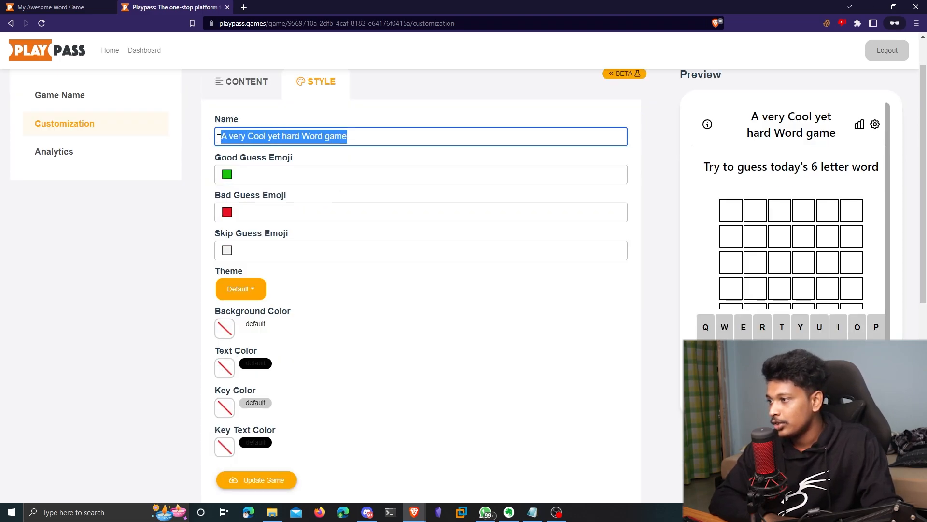
left_click(375, 135)
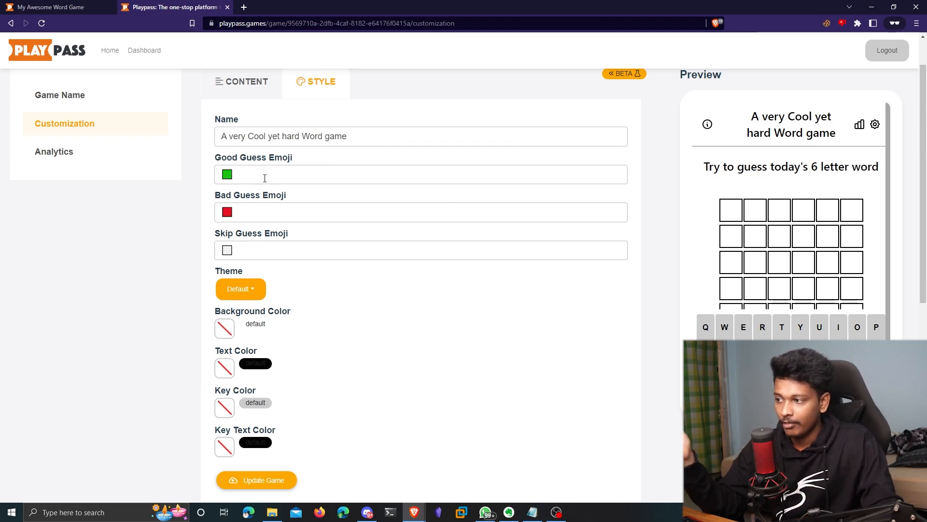
scroll("down", 3)
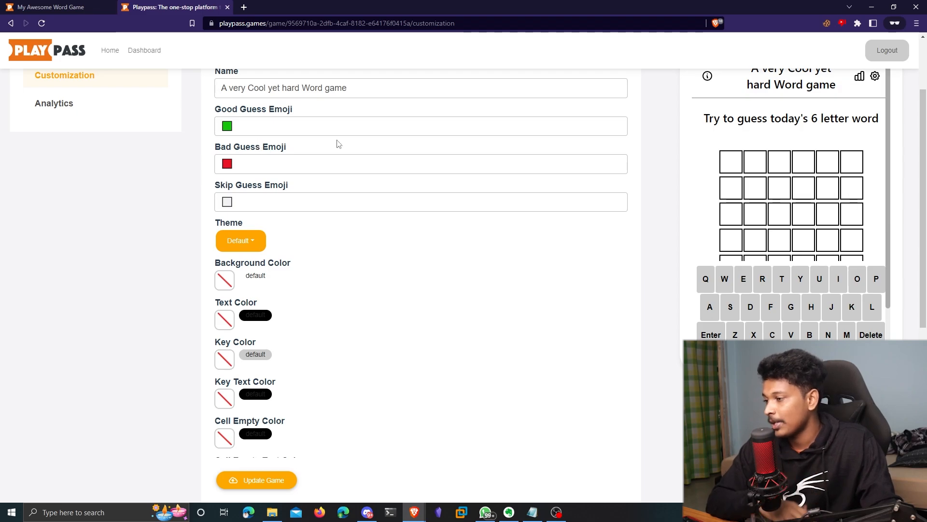
double_click(228, 222)
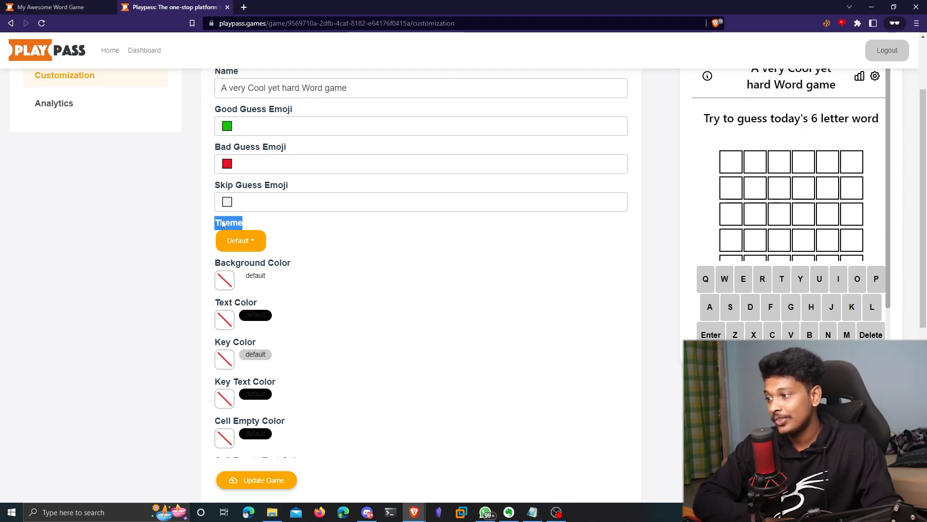
- Try the pink and Bold Purple themes, then settle on the Sky Blue theme
left_click(240, 241)
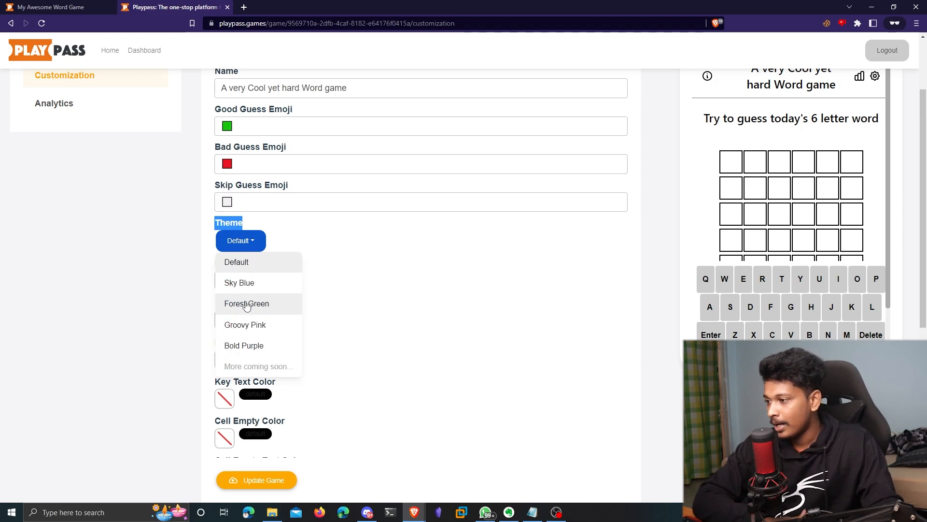
left_click(240, 282)
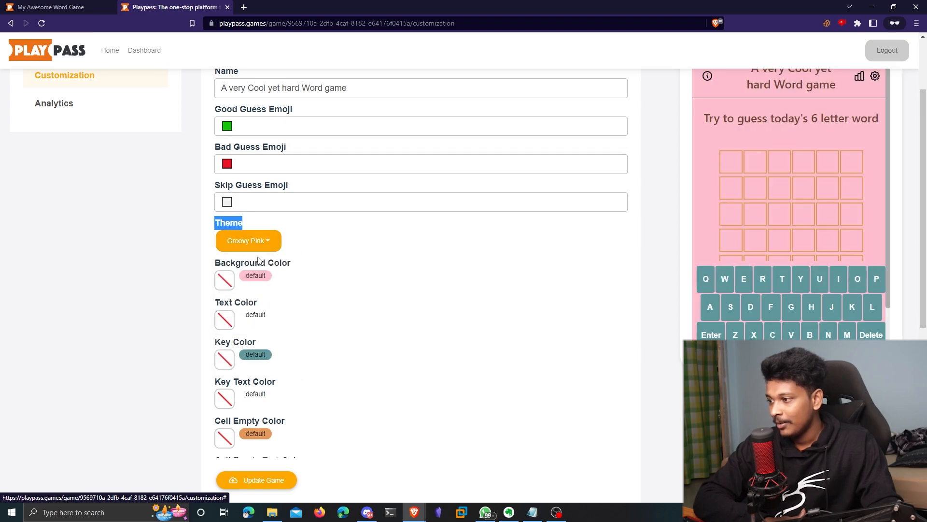
left_click(248, 241)
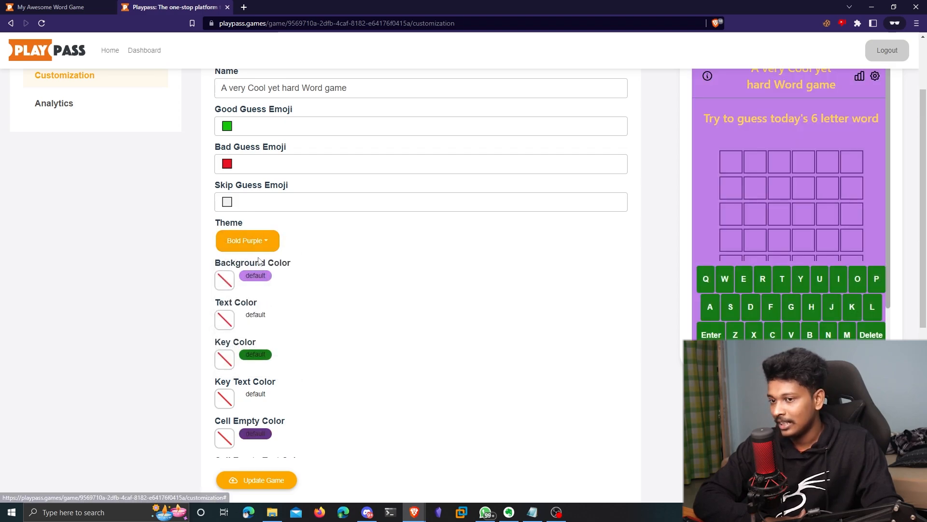
left_click(240, 282)
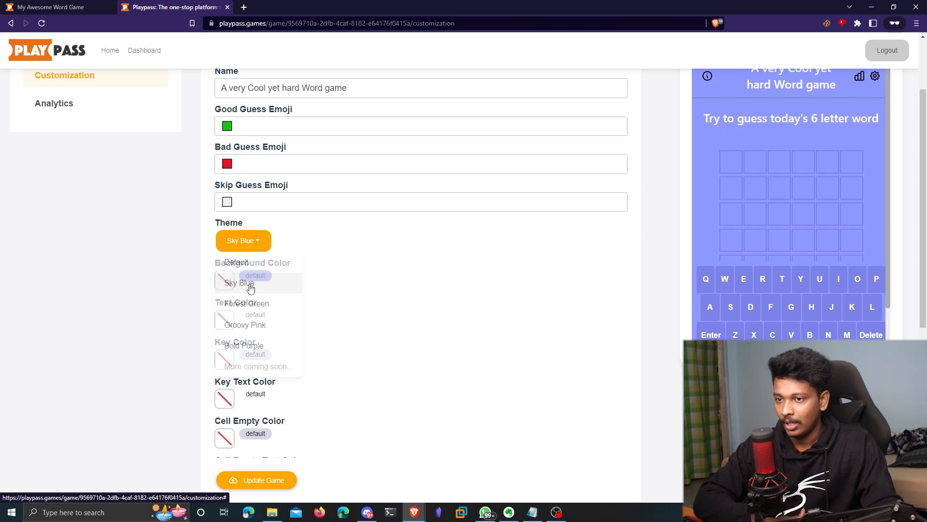
left_click(242, 283)
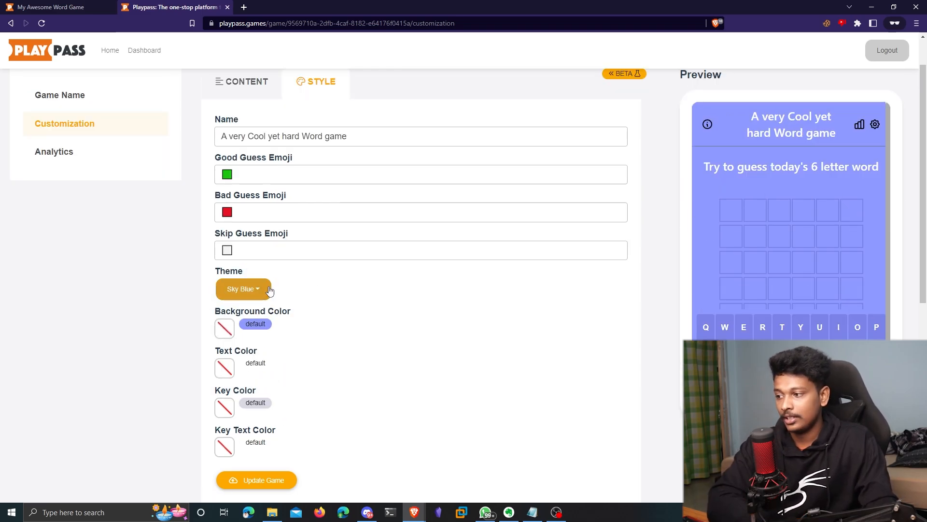
scroll("down", 3)
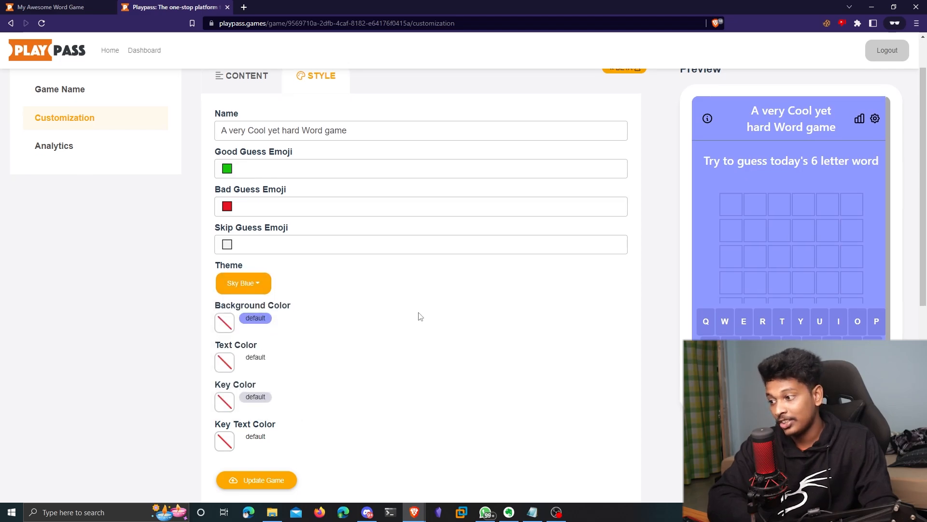
scroll("down", 3)
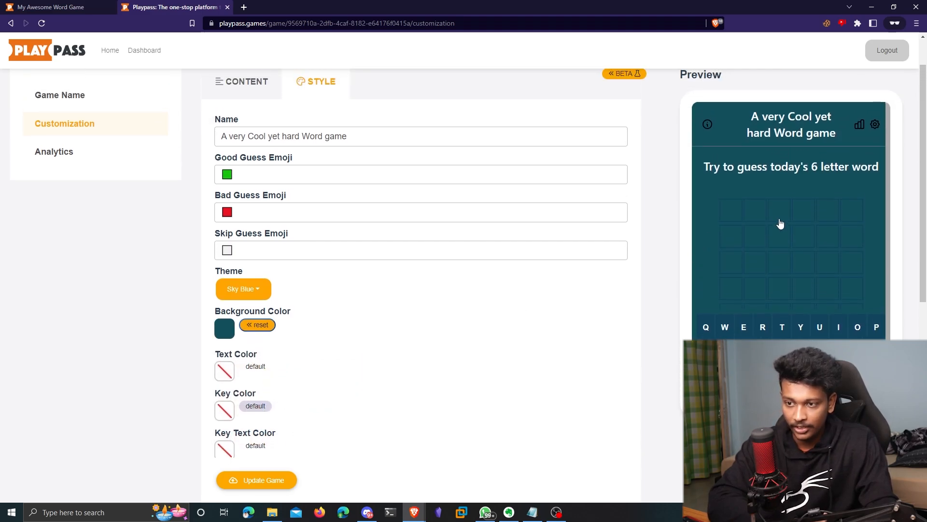
mouse_move(741, 232)
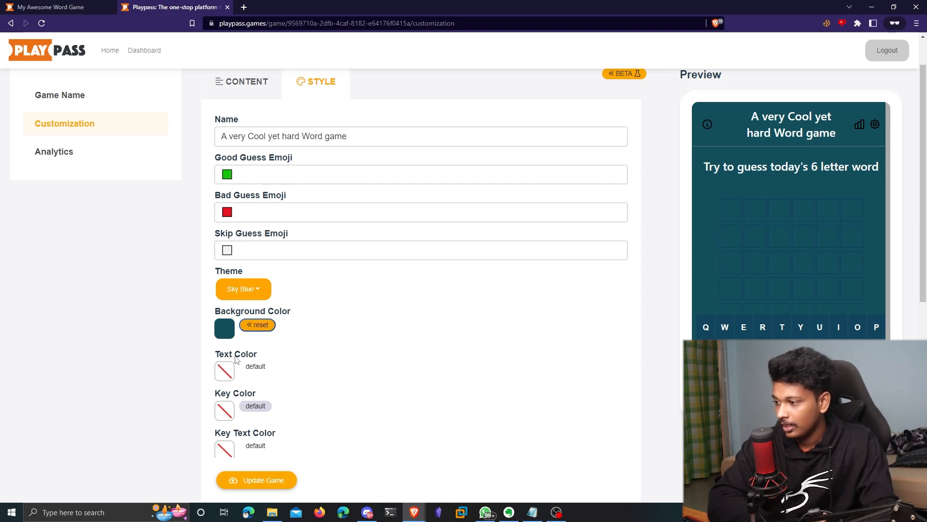
- Set a custom teal background and green keyboard key colour
left_click(225, 328)
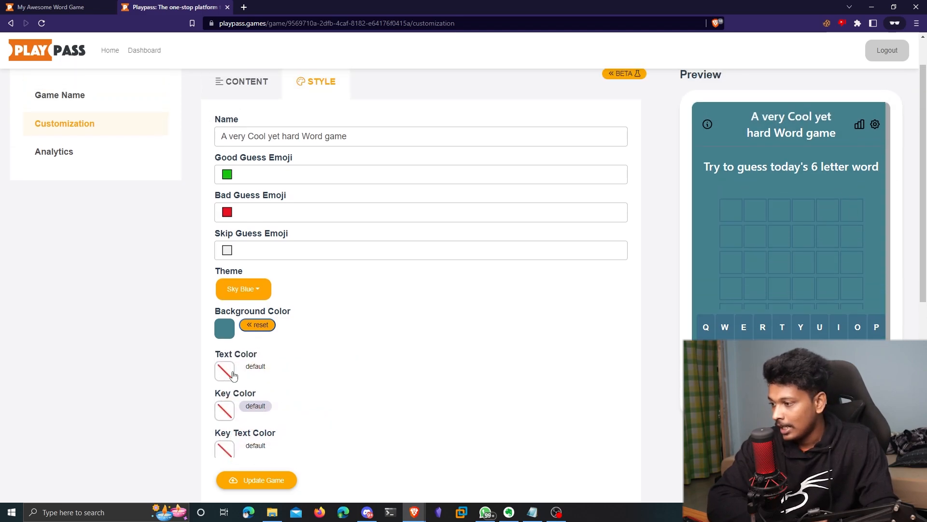
left_click(224, 371)
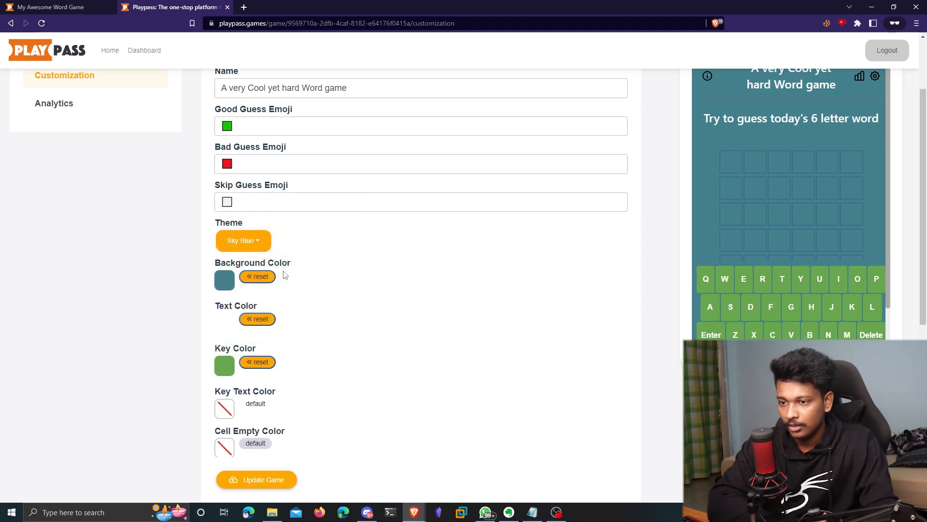
left_click(224, 365)
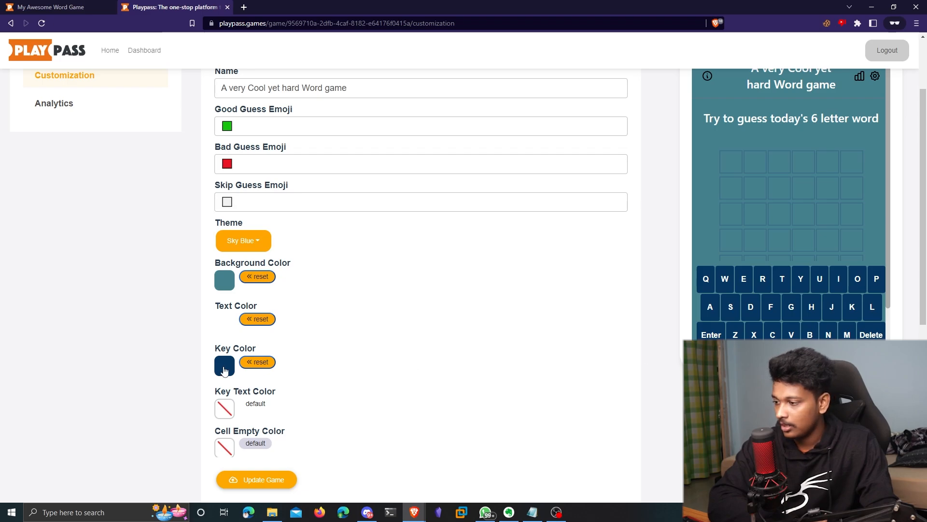
left_click(224, 365)
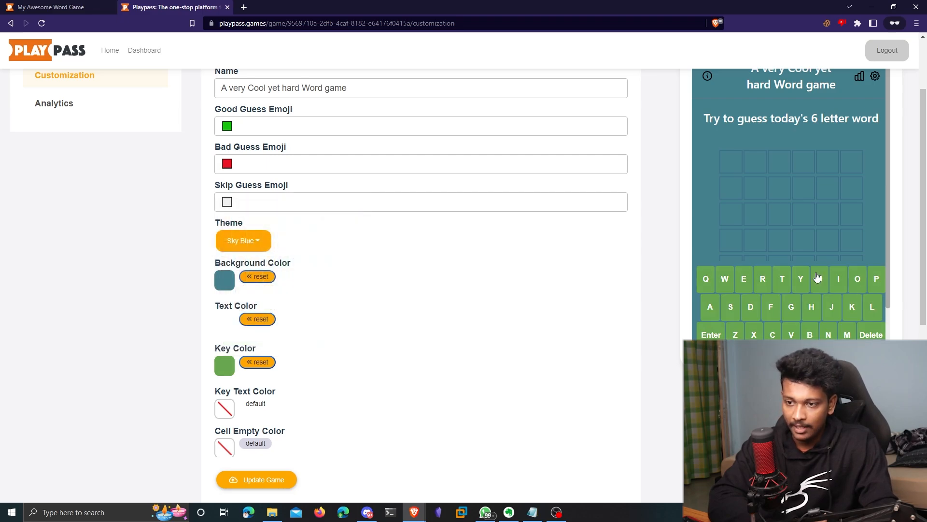
left_click(224, 409)
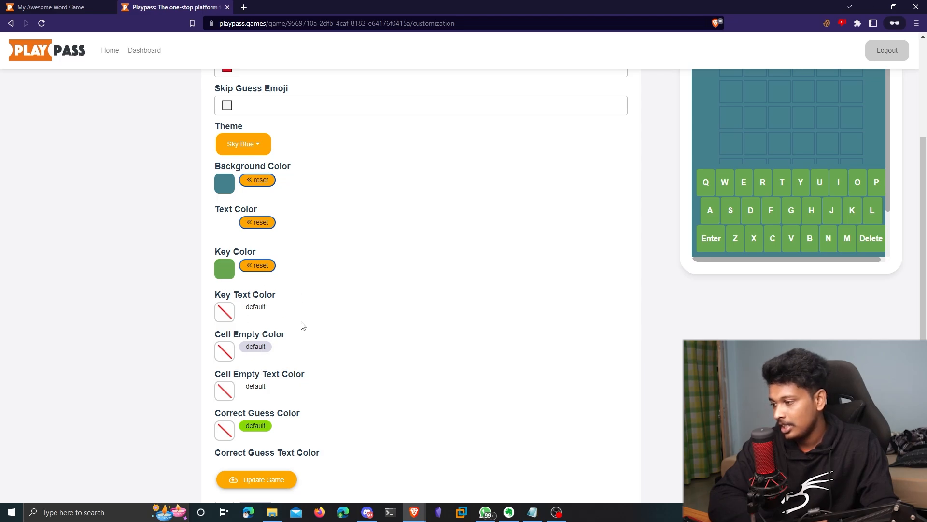
- Set the empty cells to a pale grey colour
scroll("down", 3)
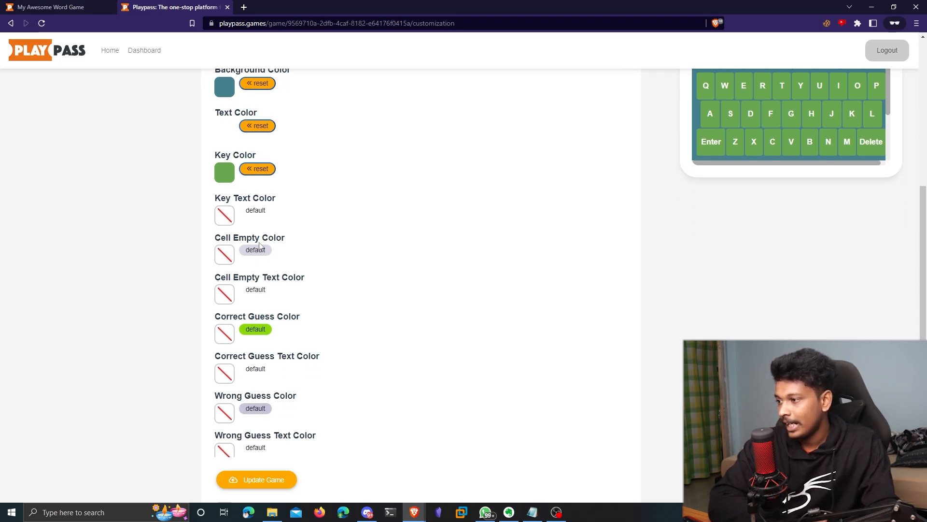
left_click(225, 255)
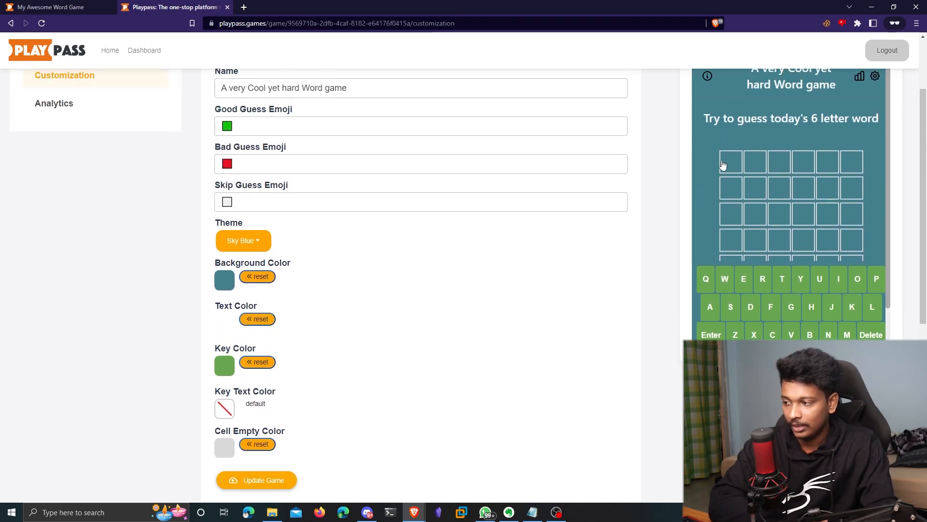
mouse_move(815, 186)
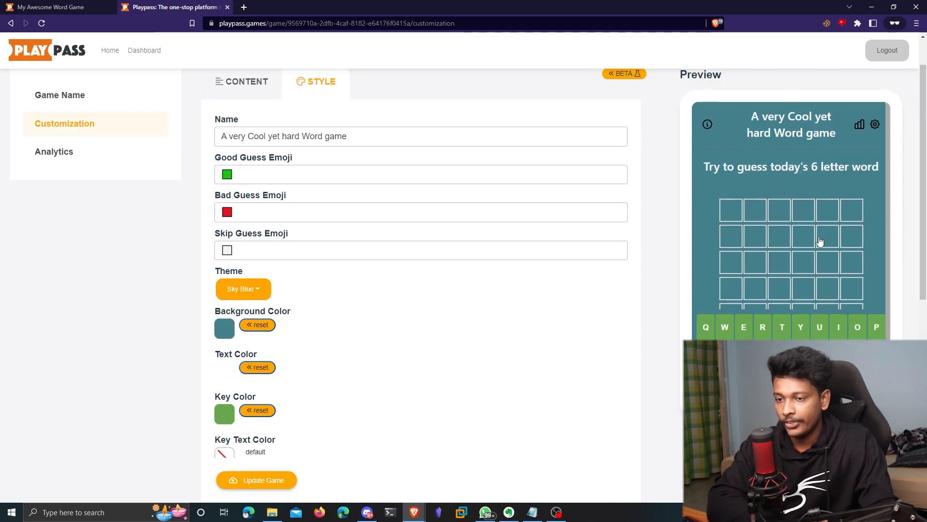
scroll("down", 3)
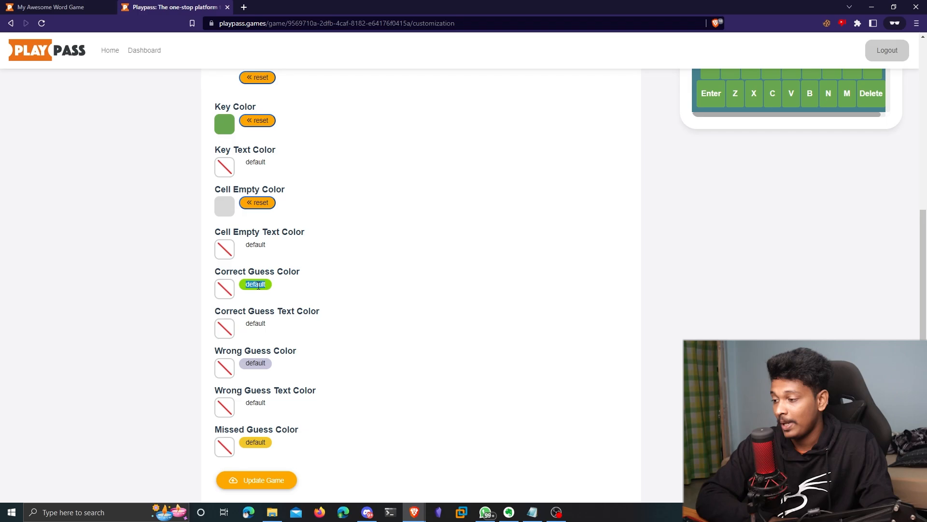
scroll("down", 3)
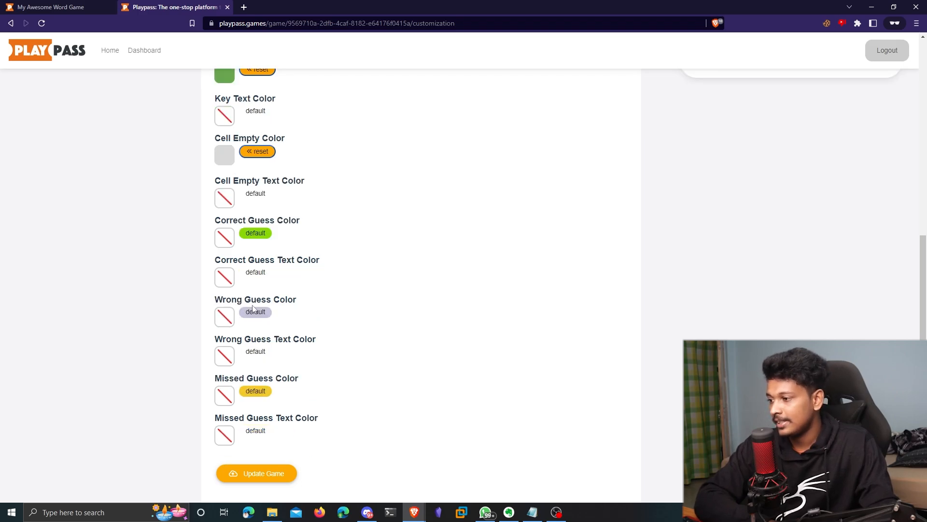
scroll("down", 3)
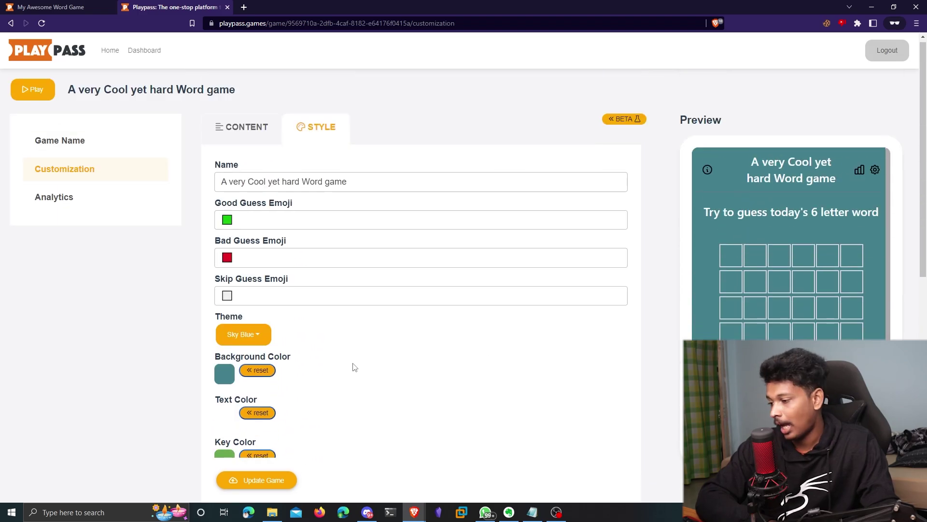
scroll("down", 3)
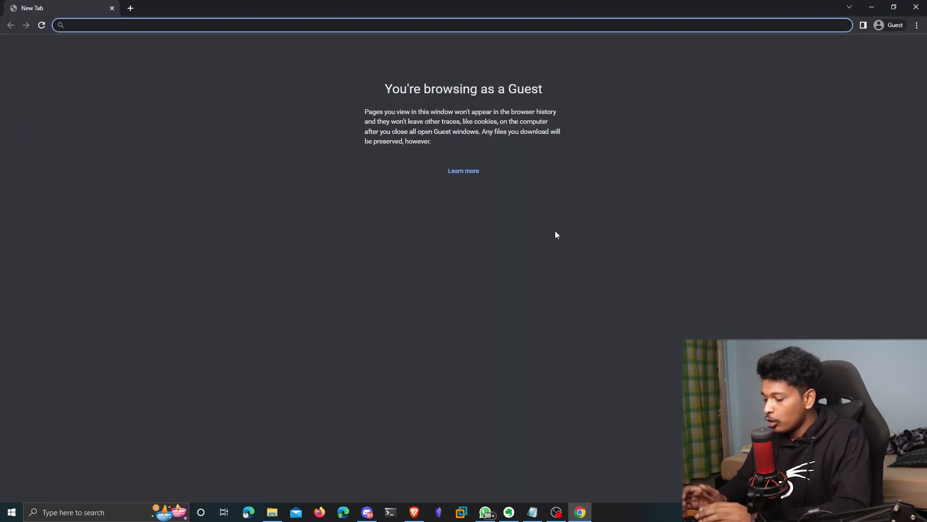
- Visit tejaswaroop.playpass.games as a guest and continue into the live game
type("tejaswaroop")
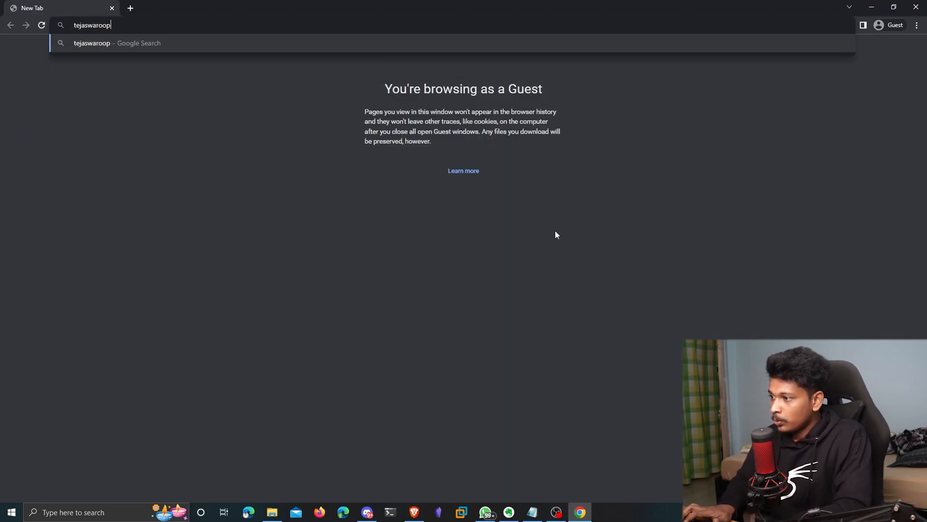
type(".playpass.games")
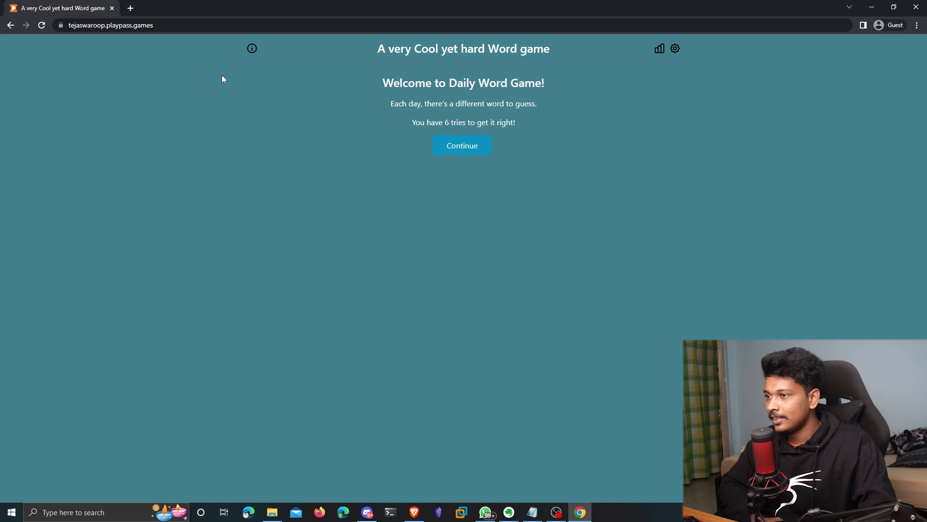
mouse_move(861, 96)
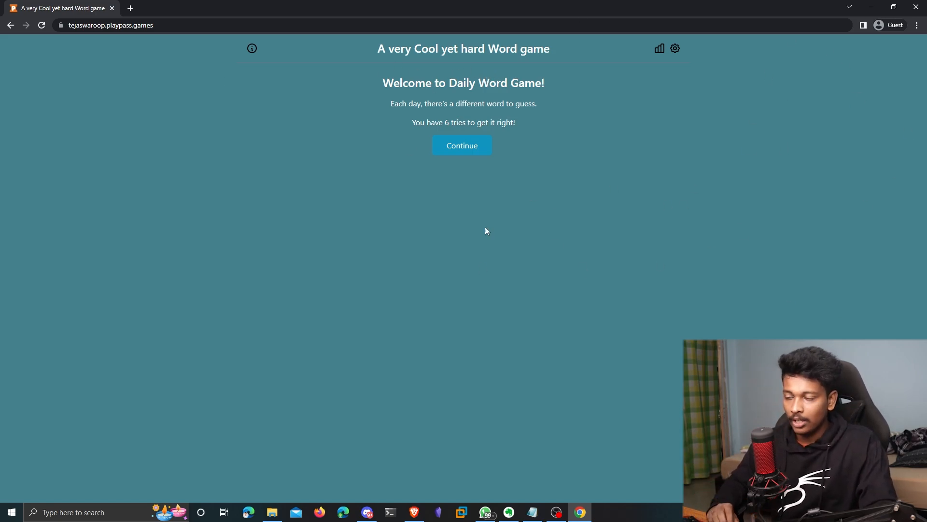
mouse_move(452, 150)
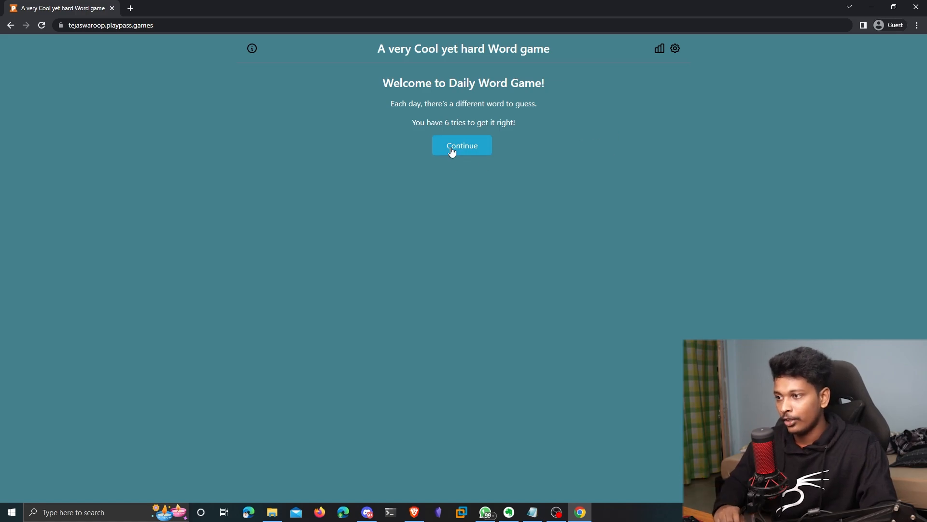
left_click(461, 145)
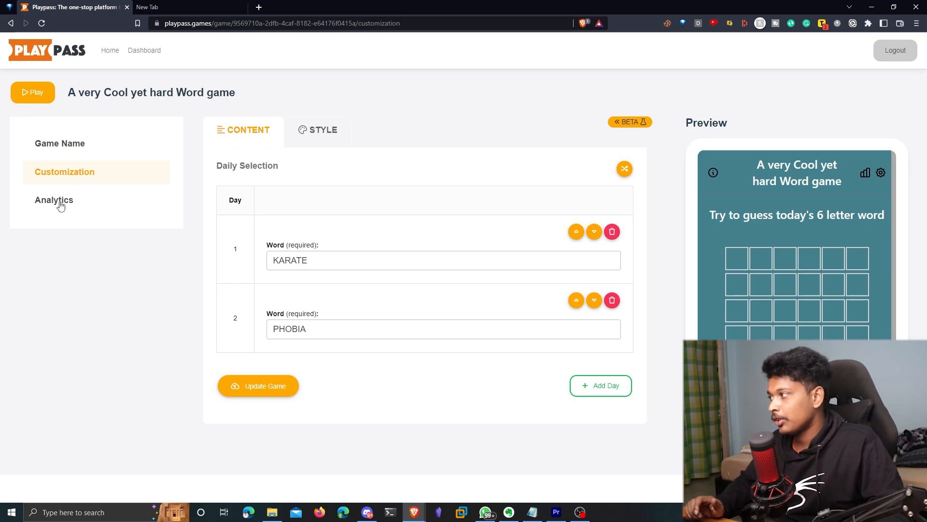
- View the game's Analytics page with the 7 Days daily active players chart
left_click(54, 199)
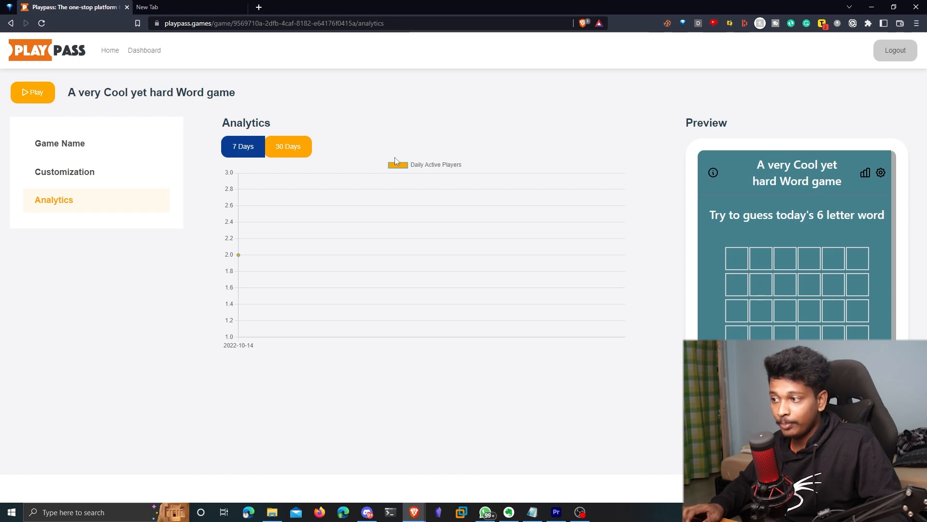
left_click(289, 147)
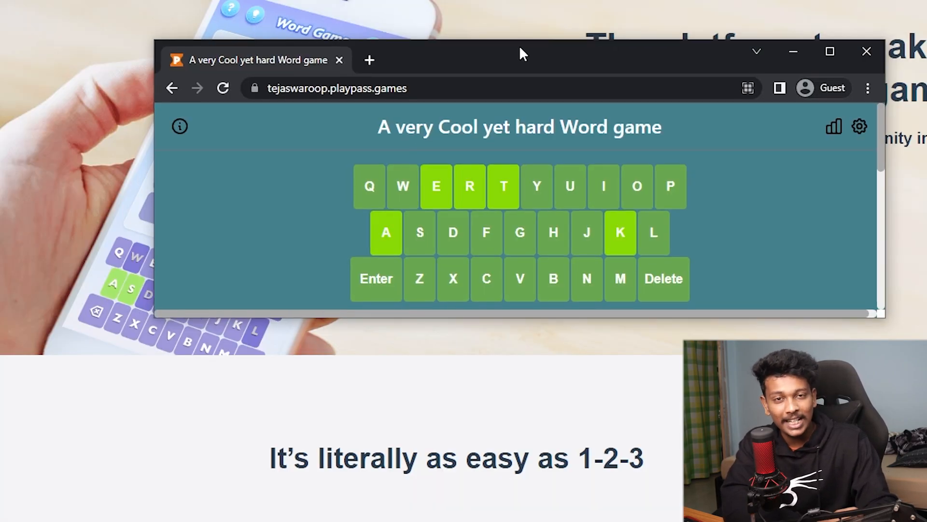
mouse_move(794, 51)
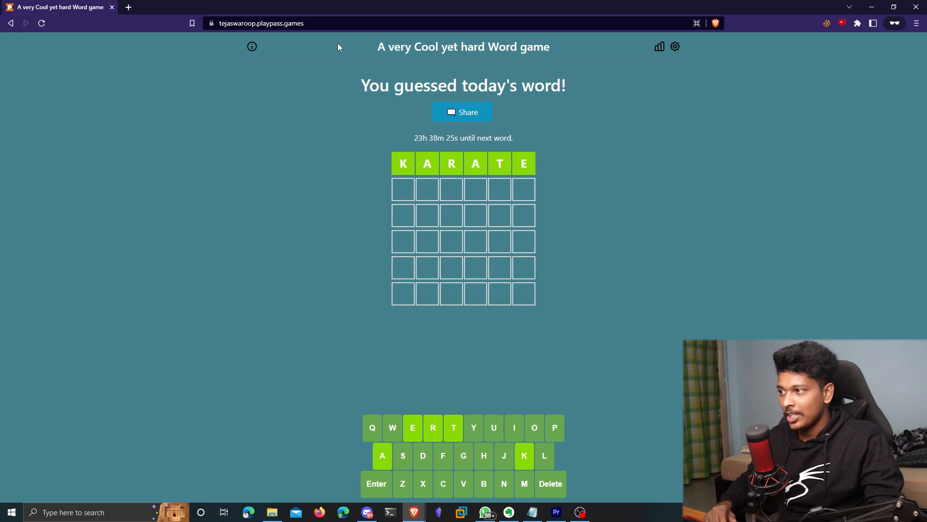
- Leave the 'You guessed today's word!' KARATE screen and switch to the Discord window
left_click(261, 24)
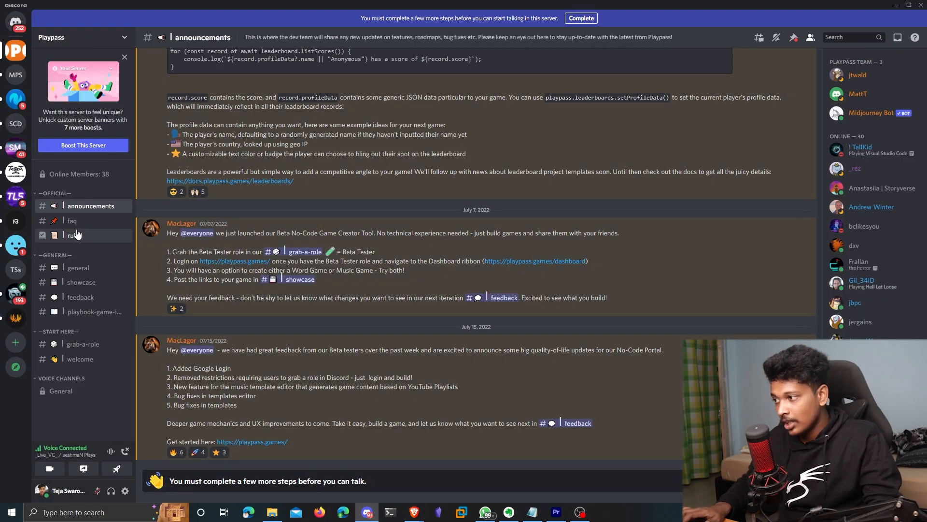
- Open the #general channel in the Playpass Discord server
left_click(77, 266)
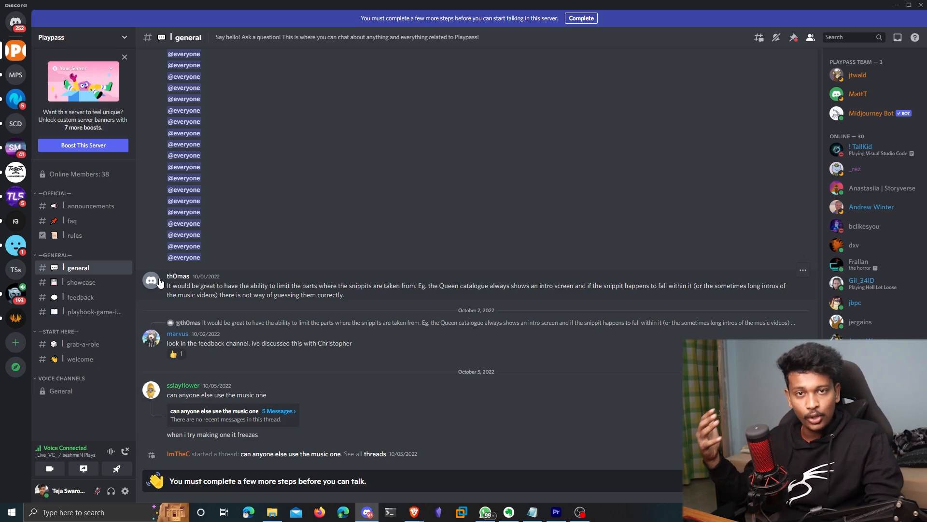
mouse_move(252, 294)
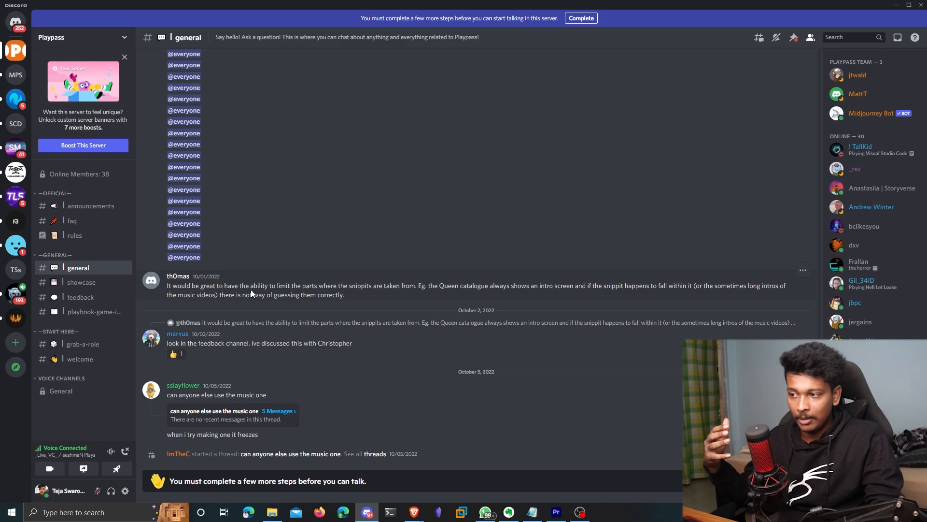